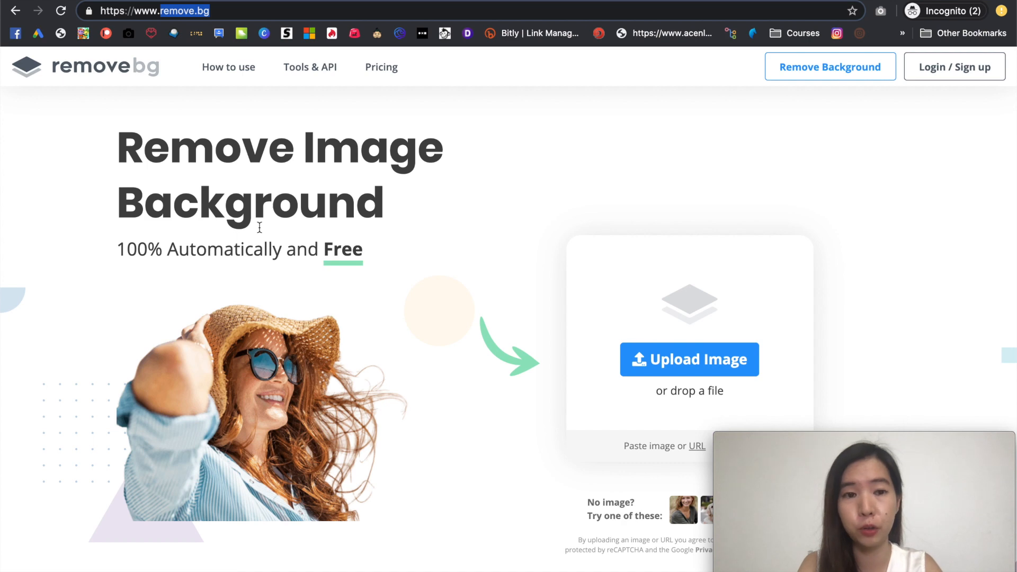
Scroll down the remove.bg homepage to the 'Just Picture It!' before-and-after examples
scroll("down", 3)
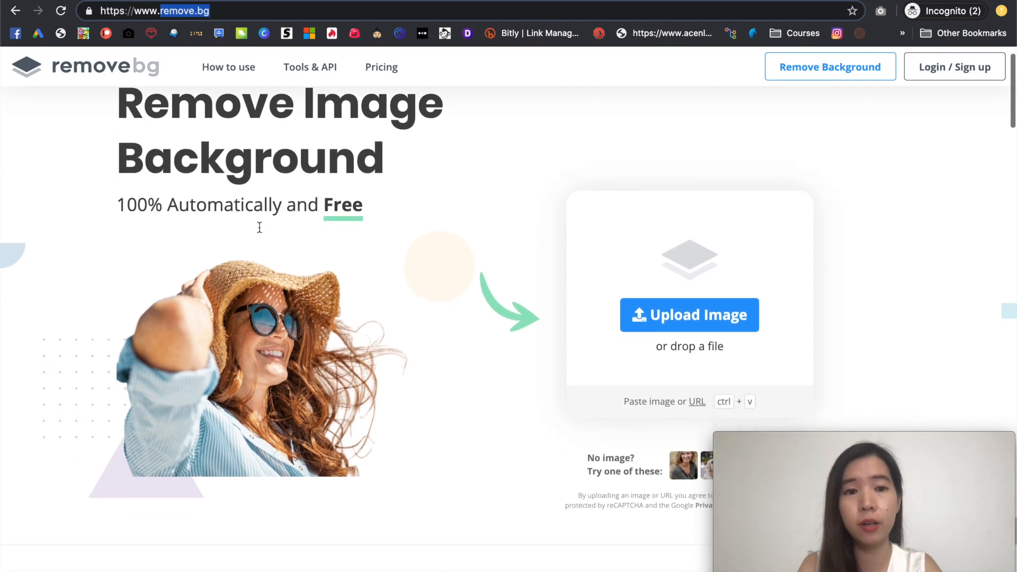
scroll("down", 3)
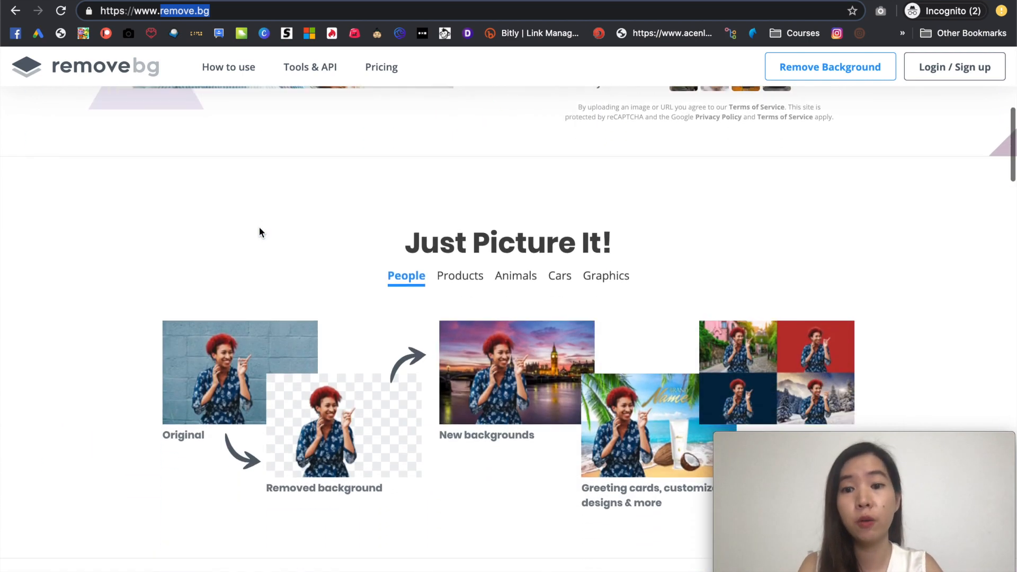
scroll("down", 3)
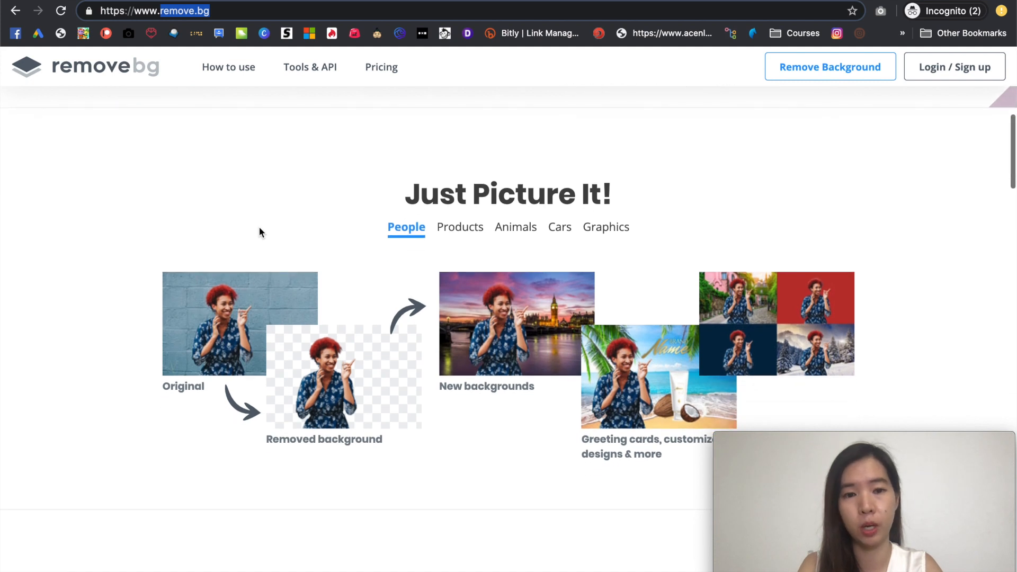
scroll("down", 3)
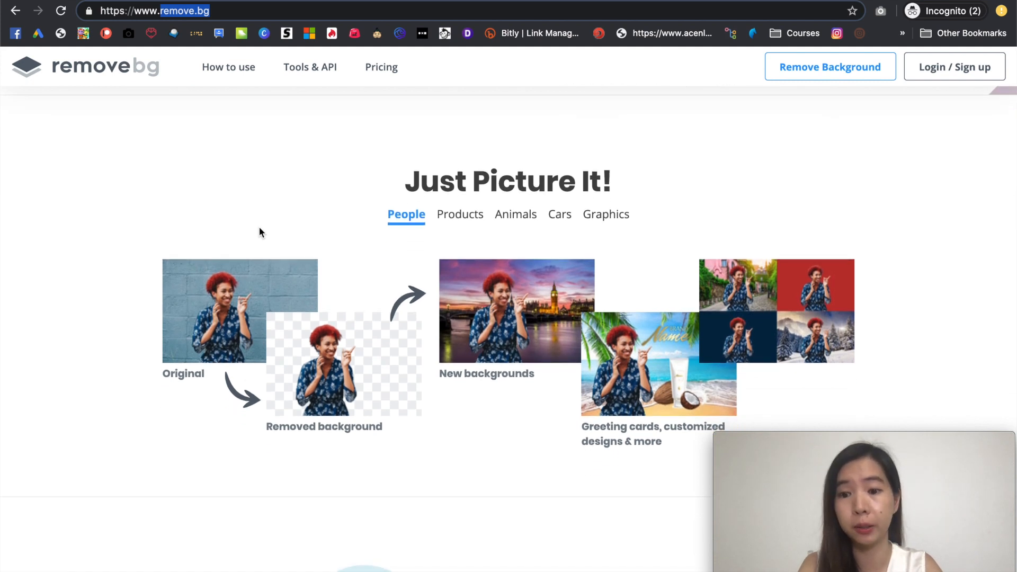
mouse_move(391, 267)
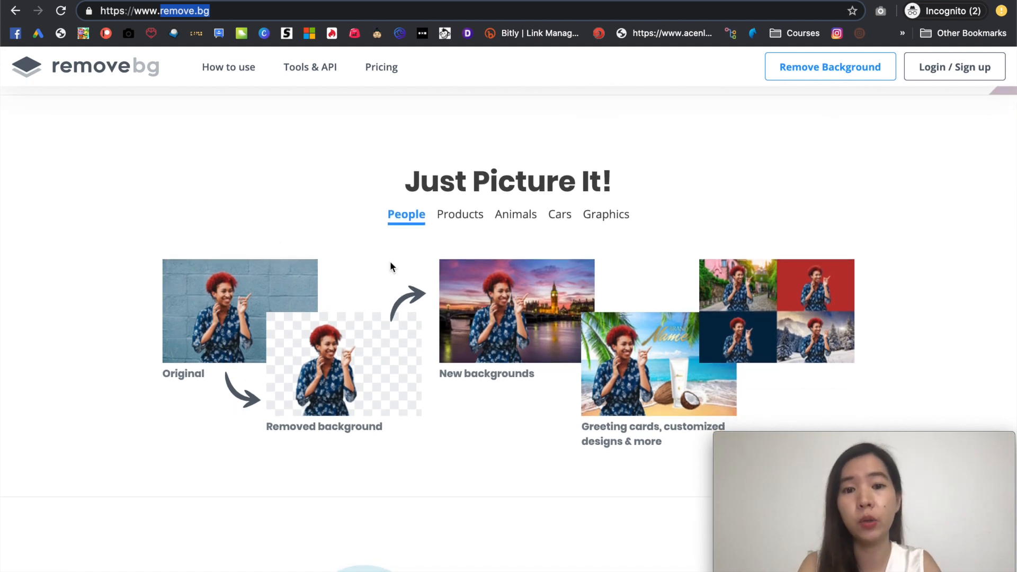
mouse_move(460, 214)
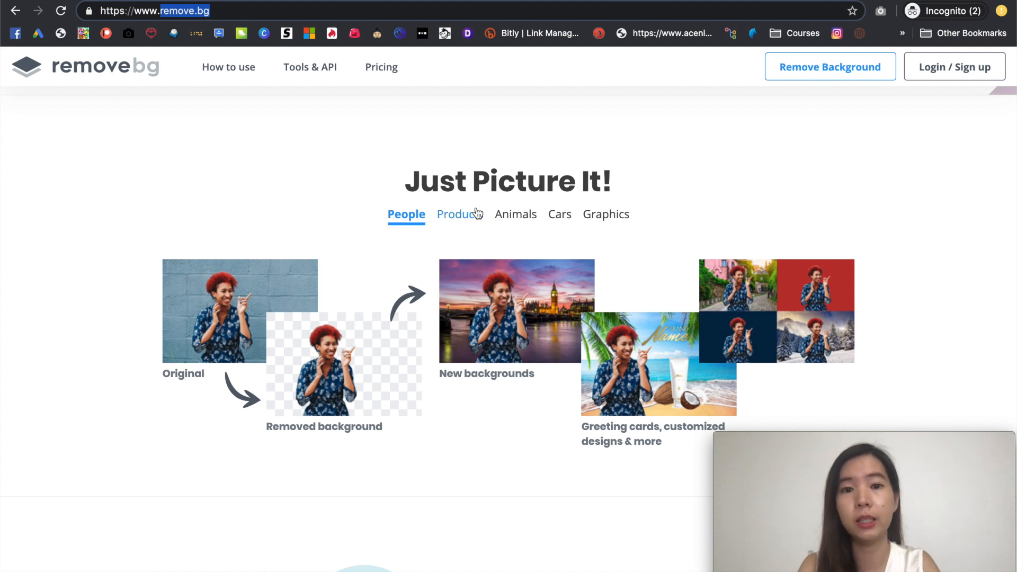
left_click(459, 214)
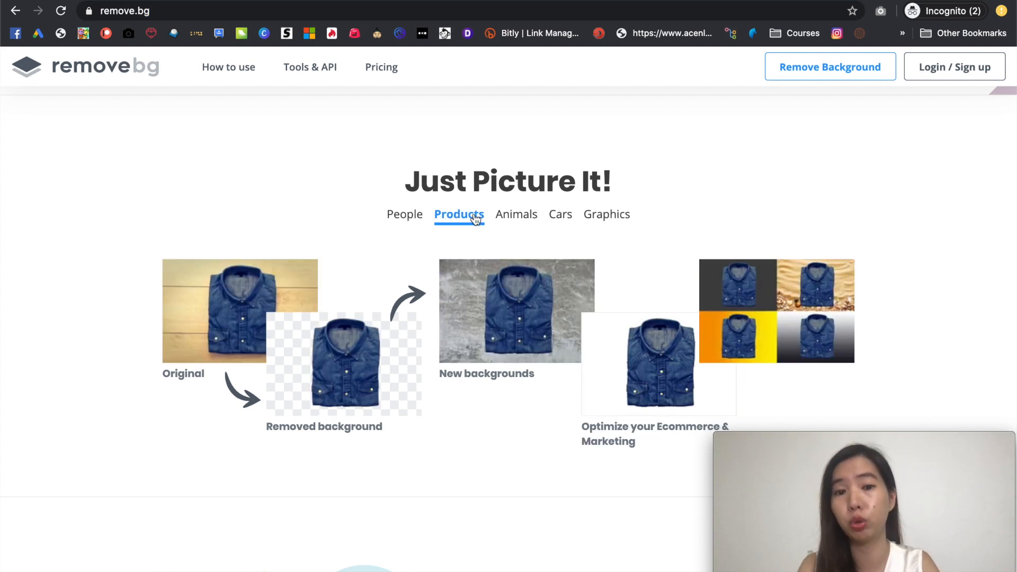
left_click(515, 214)
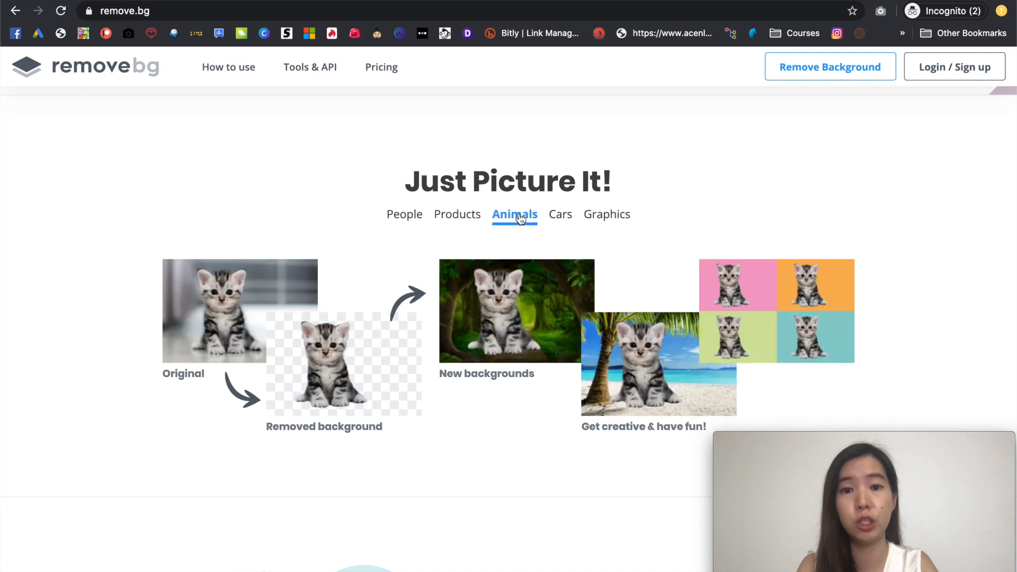
left_click(559, 214)
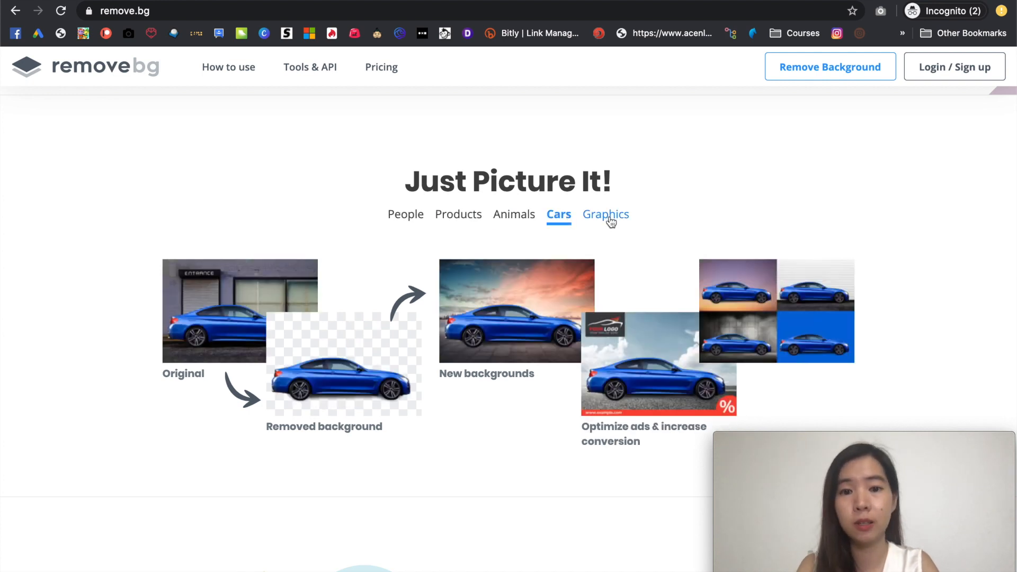
left_click(604, 214)
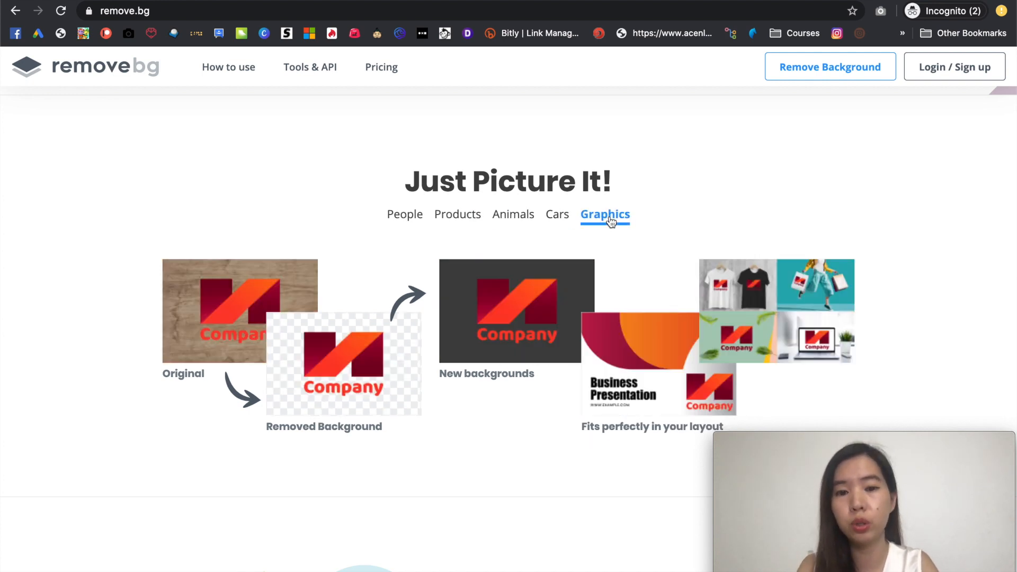
mouse_move(480, 226)
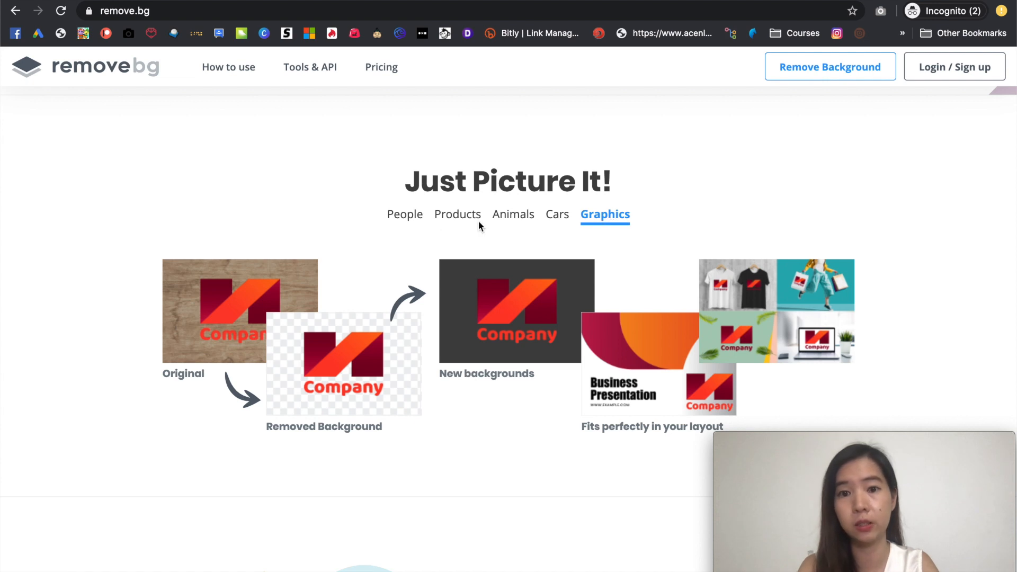
mouse_move(405, 214)
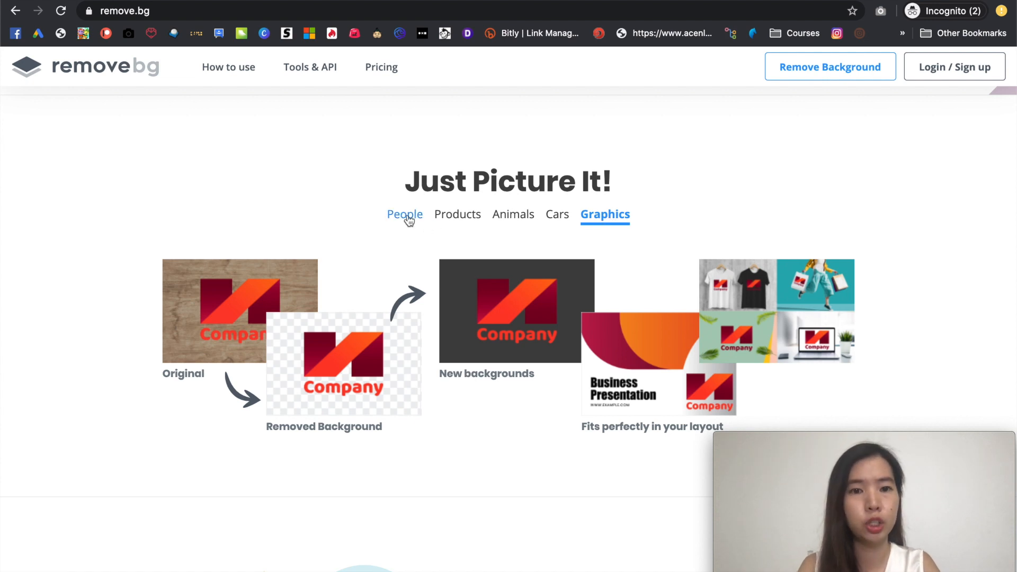
left_click(405, 214)
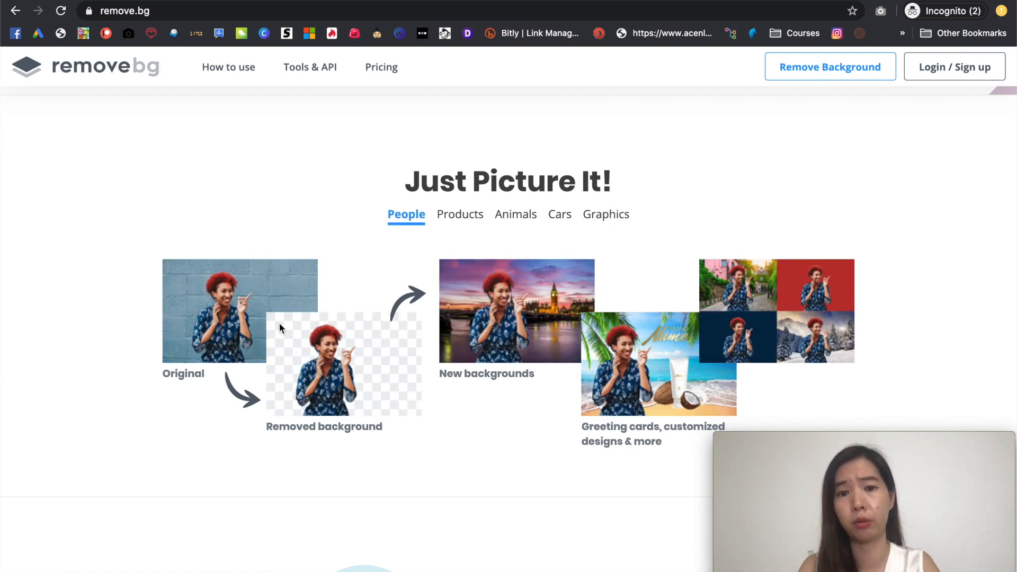
mouse_move(679, 299)
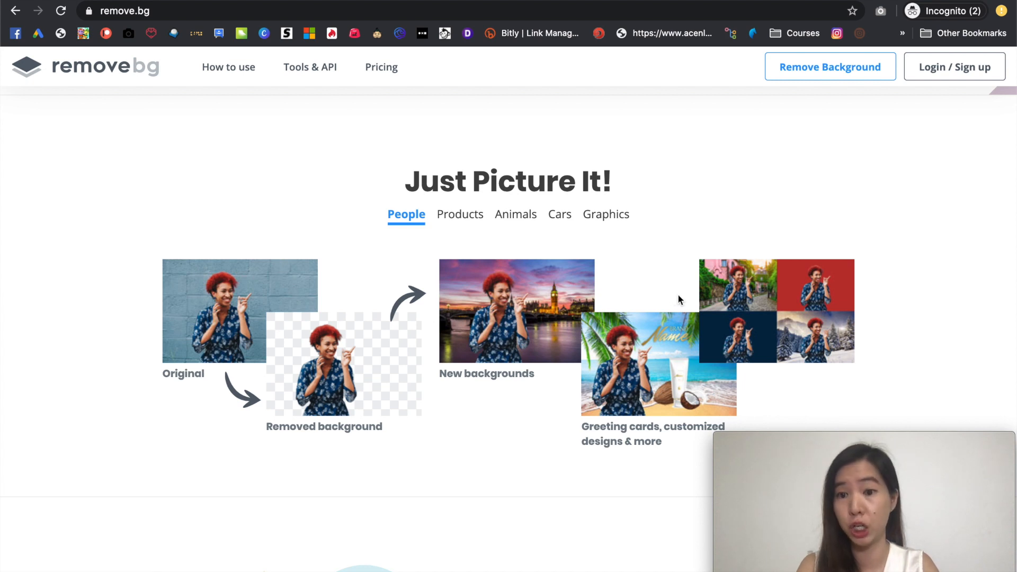
mouse_move(549, 307)
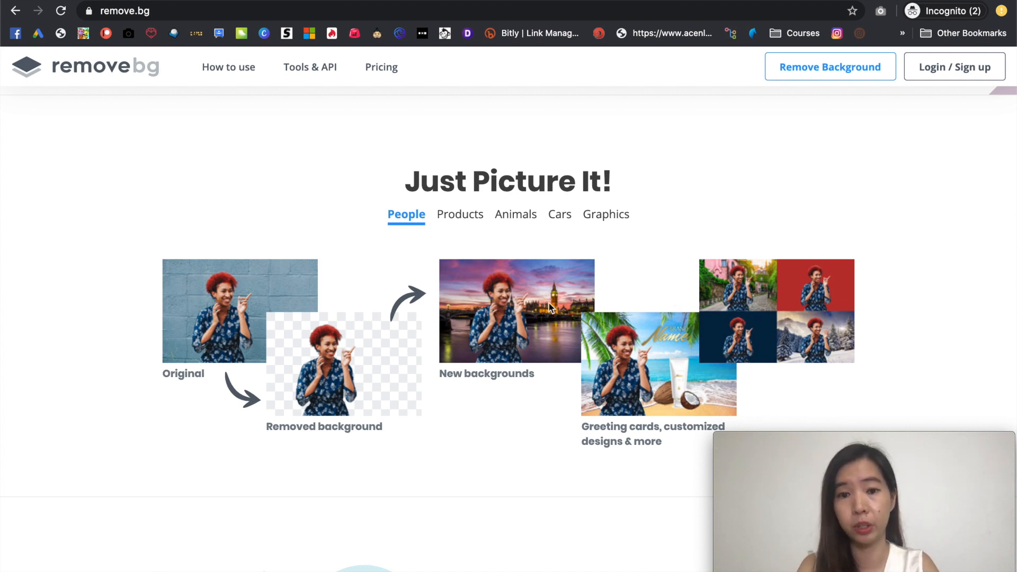
mouse_move(553, 333)
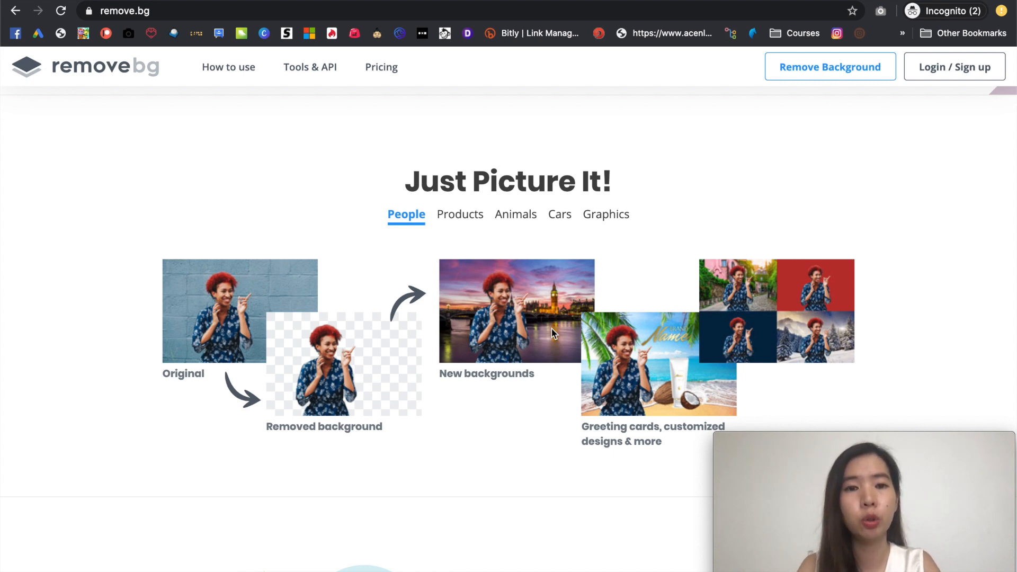
Scroll back up to the Remove Image Background upload area at the page top
scroll("up", 3)
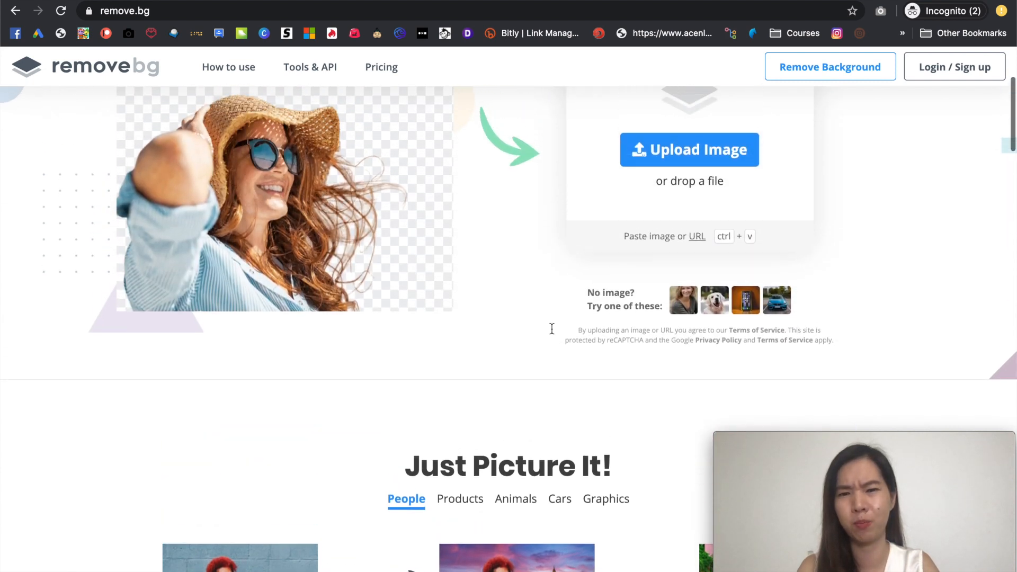
scroll("up", 3)
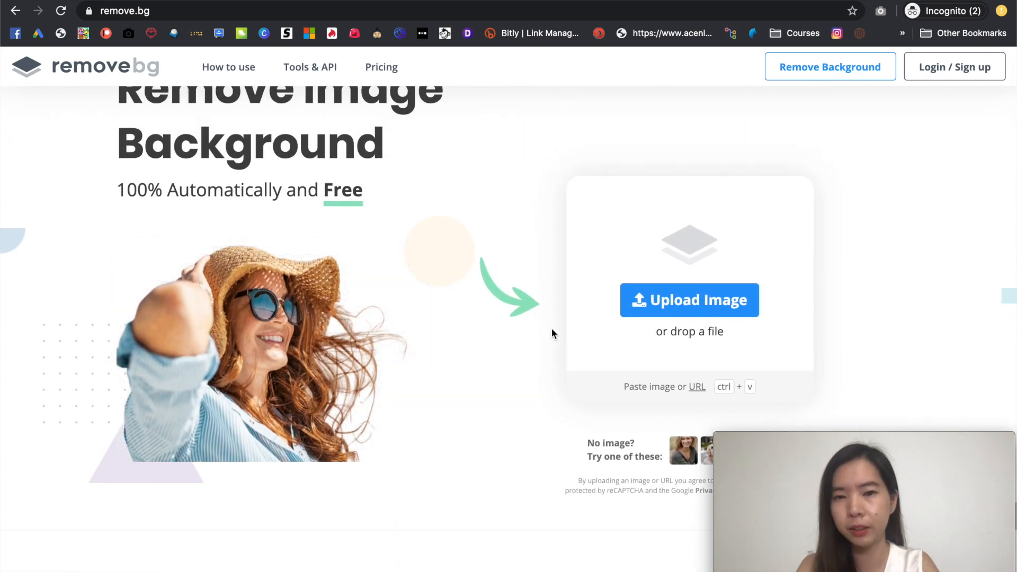
scroll("up", 3)
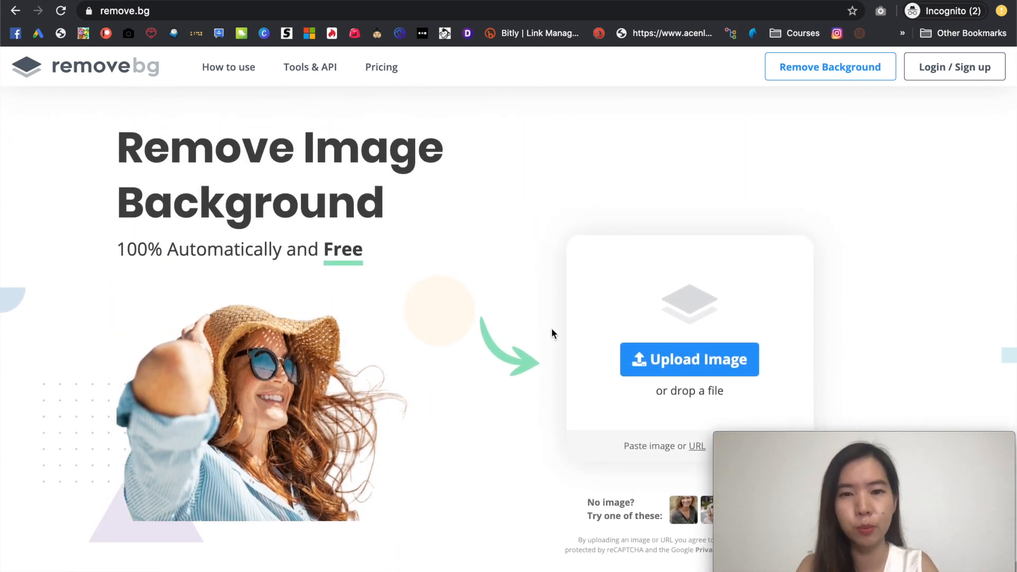
scroll("down", 3)
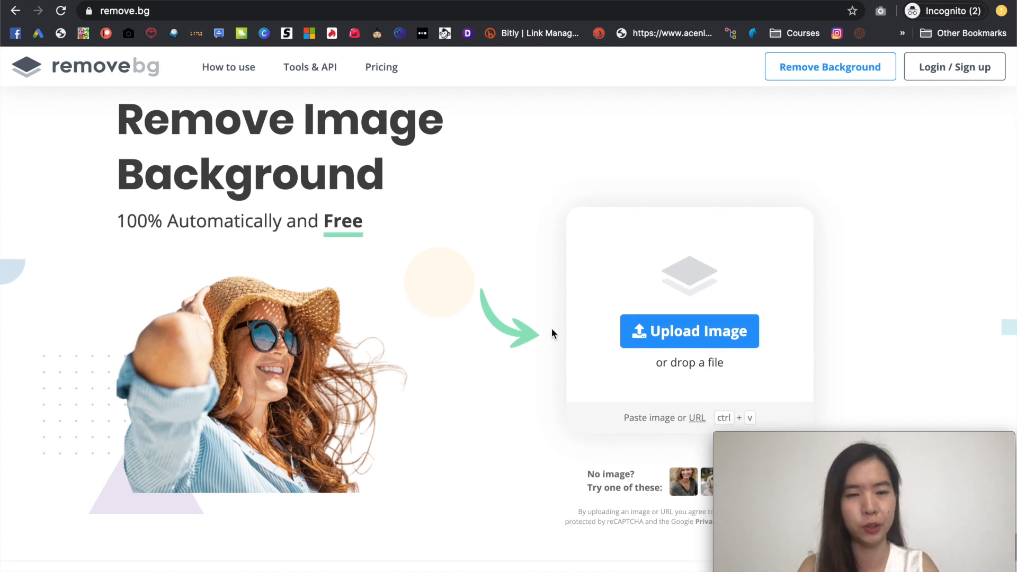
mouse_move(36, 422)
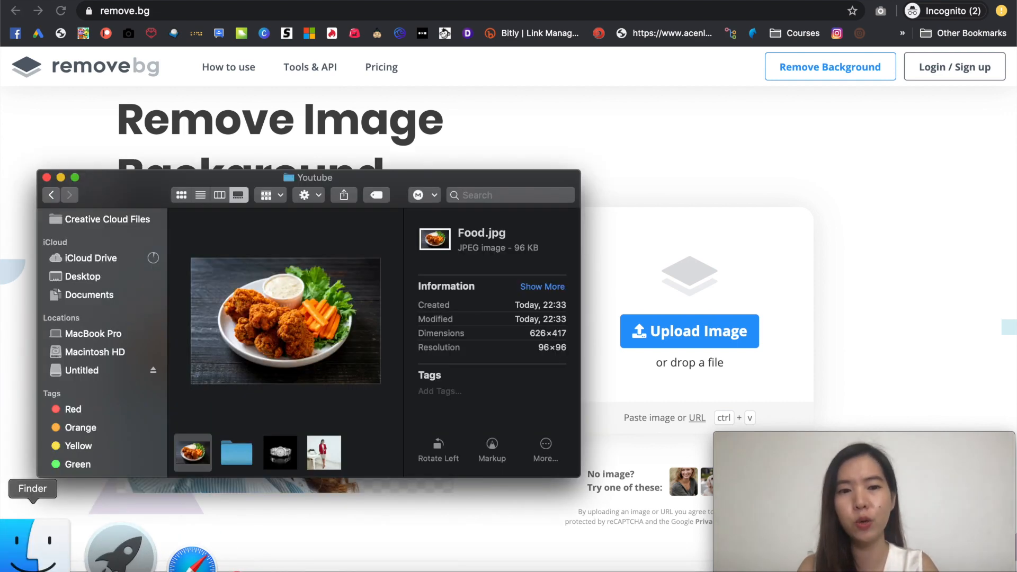
mouse_move(281, 452)
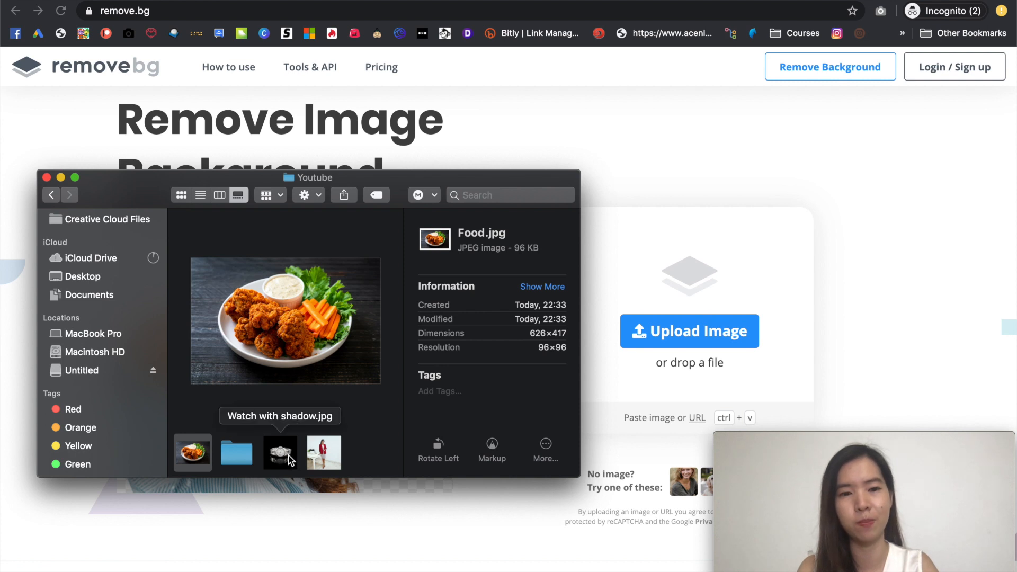
left_click(280, 452)
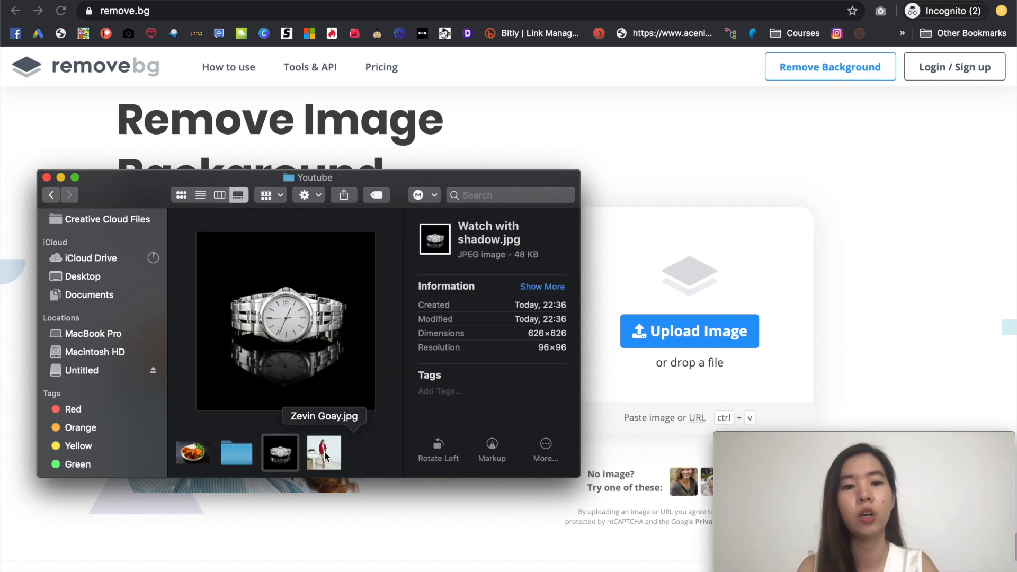
left_click(323, 452)
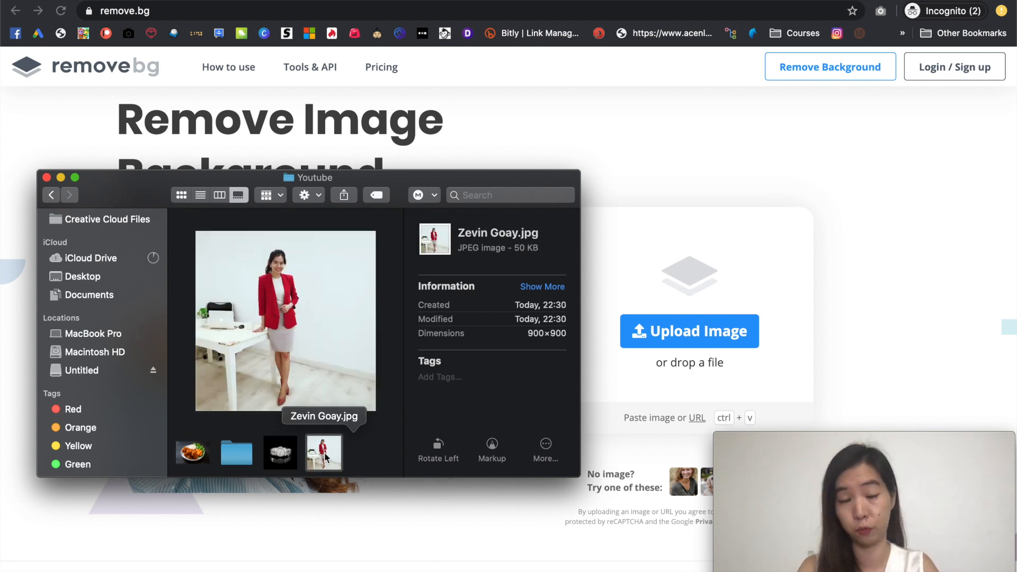
mouse_move(265, 271)
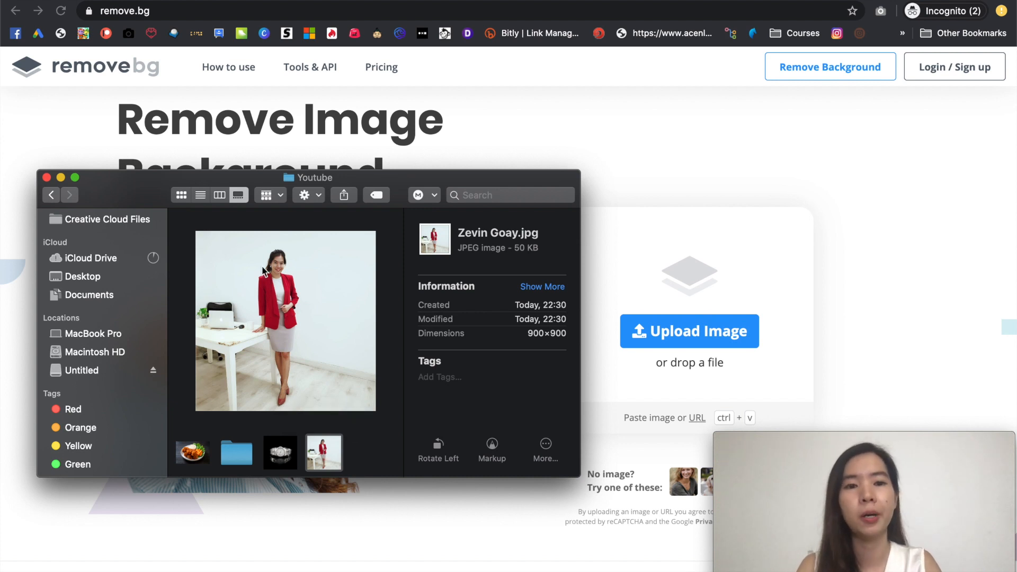
mouse_move(217, 302)
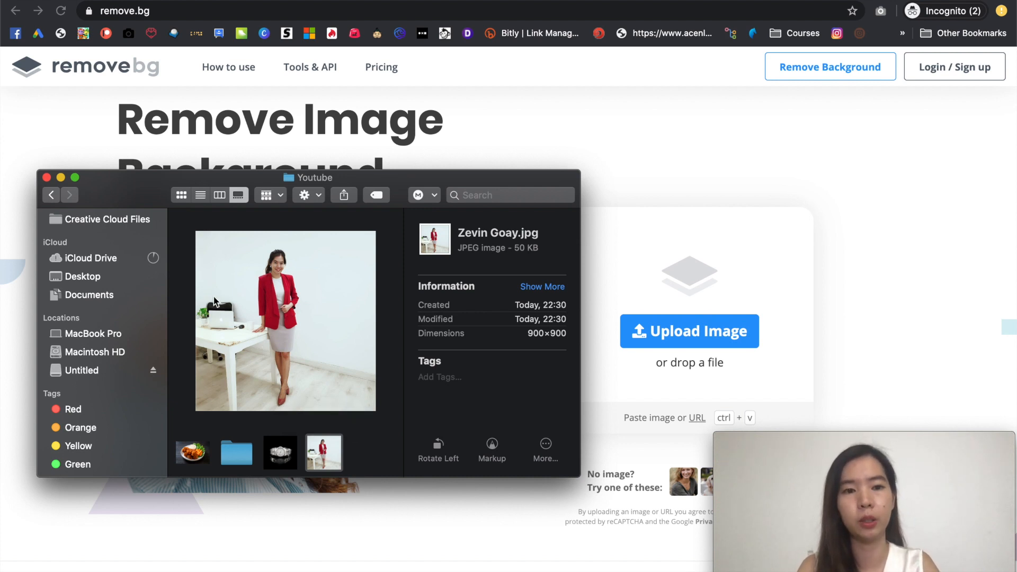
mouse_move(279, 349)
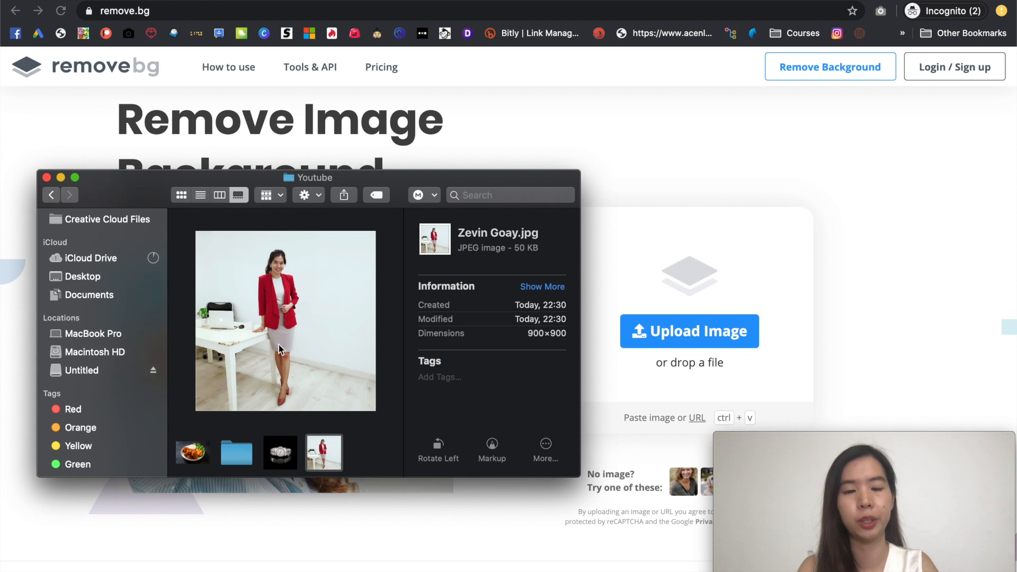
mouse_move(335, 415)
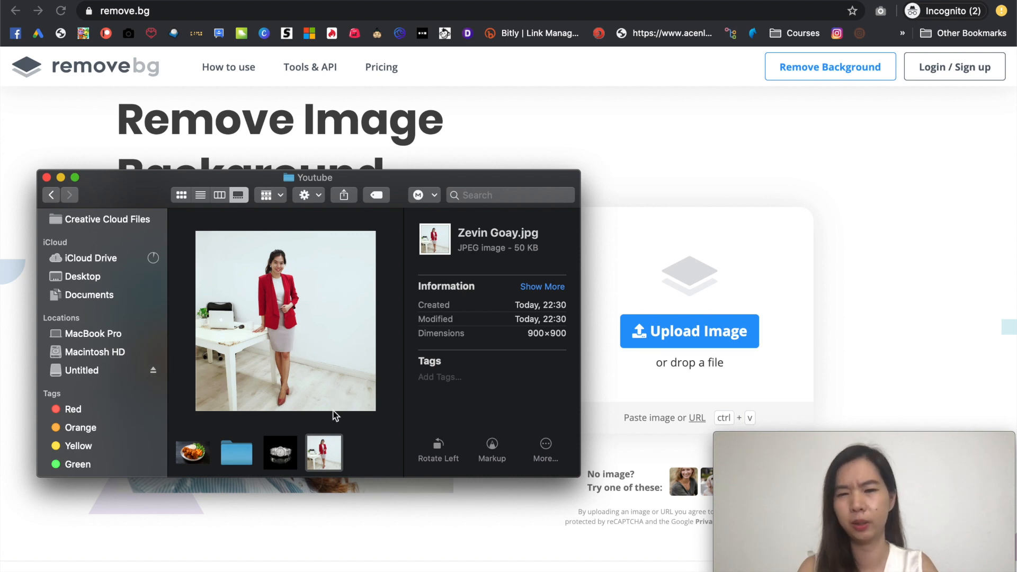
mouse_move(323, 452)
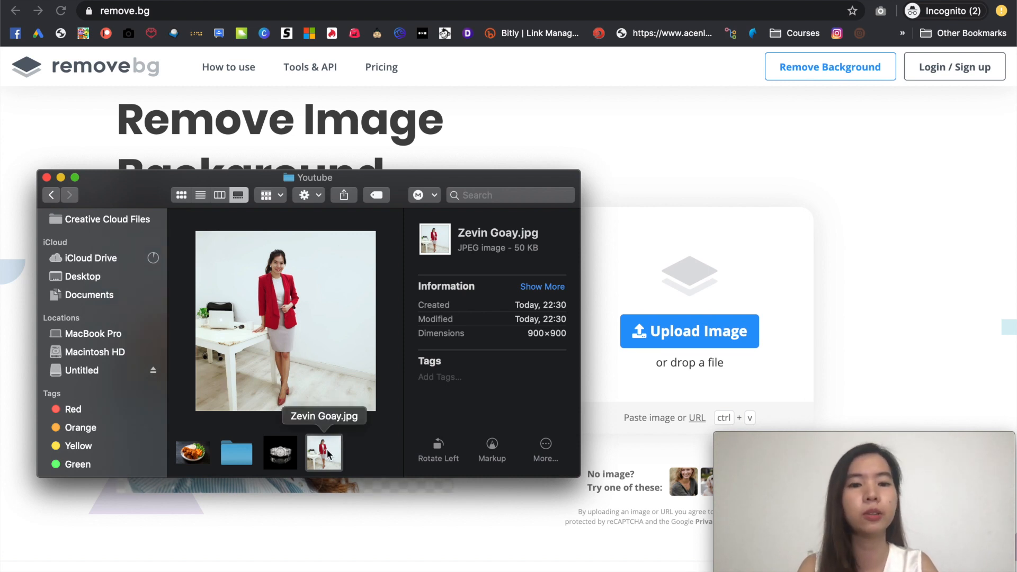
mouse_move(541, 281)
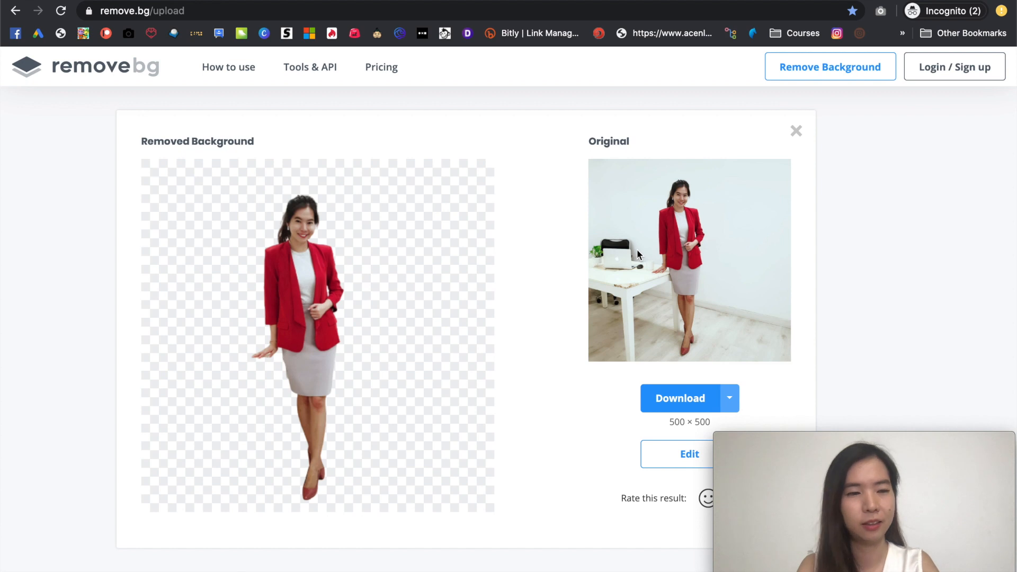
mouse_move(565, 261)
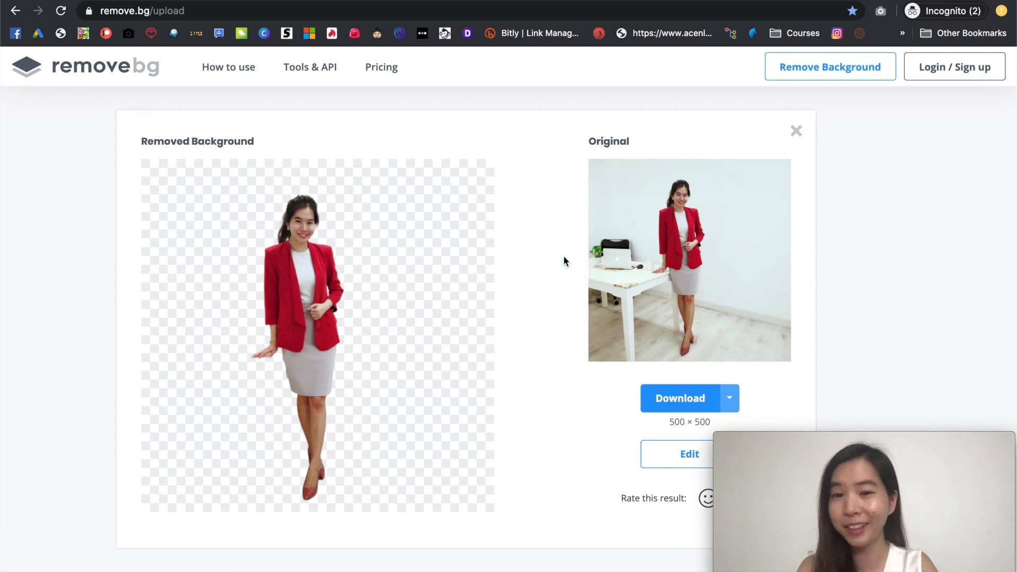
scroll("down", 3)
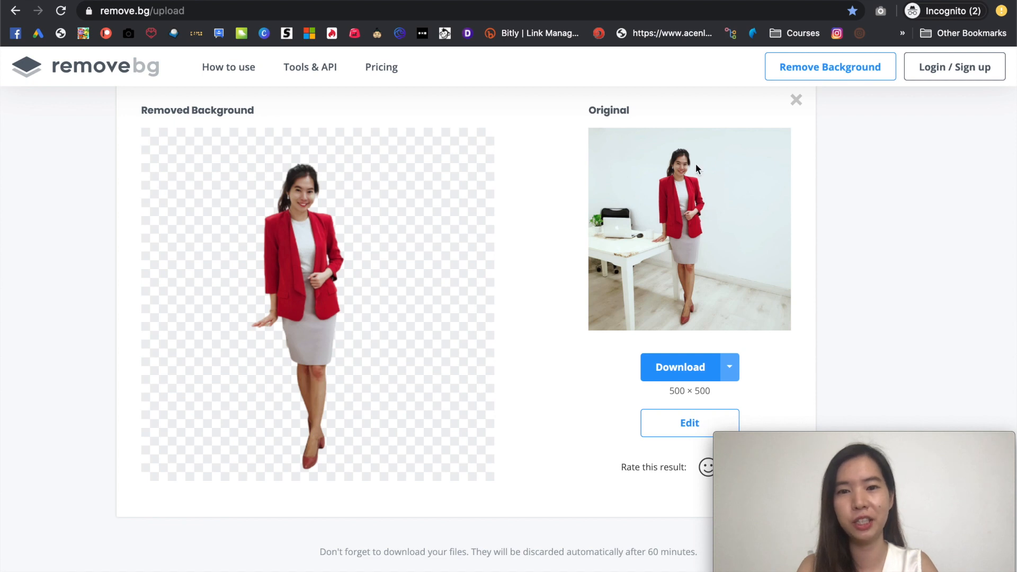
mouse_move(681, 325)
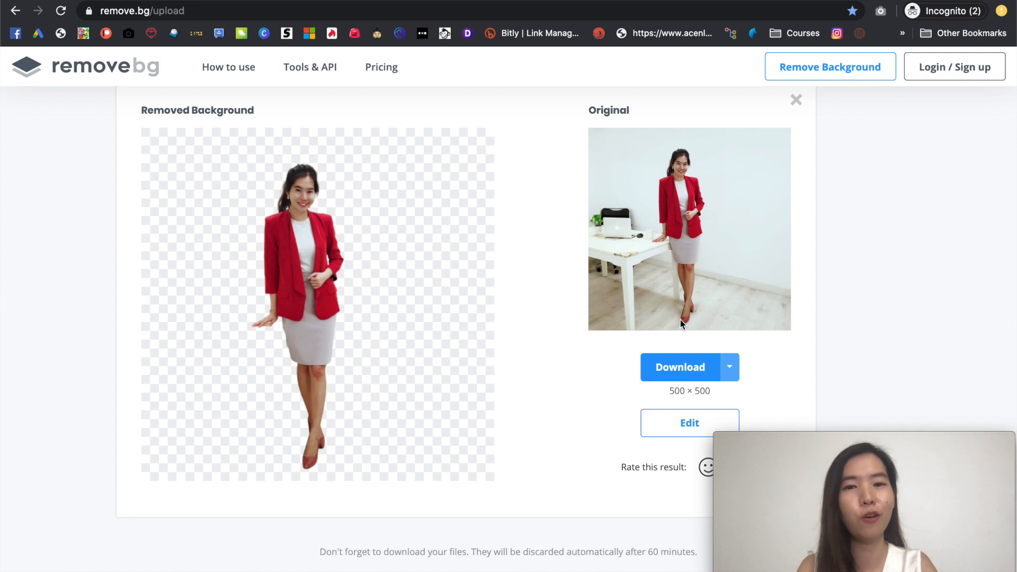
mouse_move(237, 267)
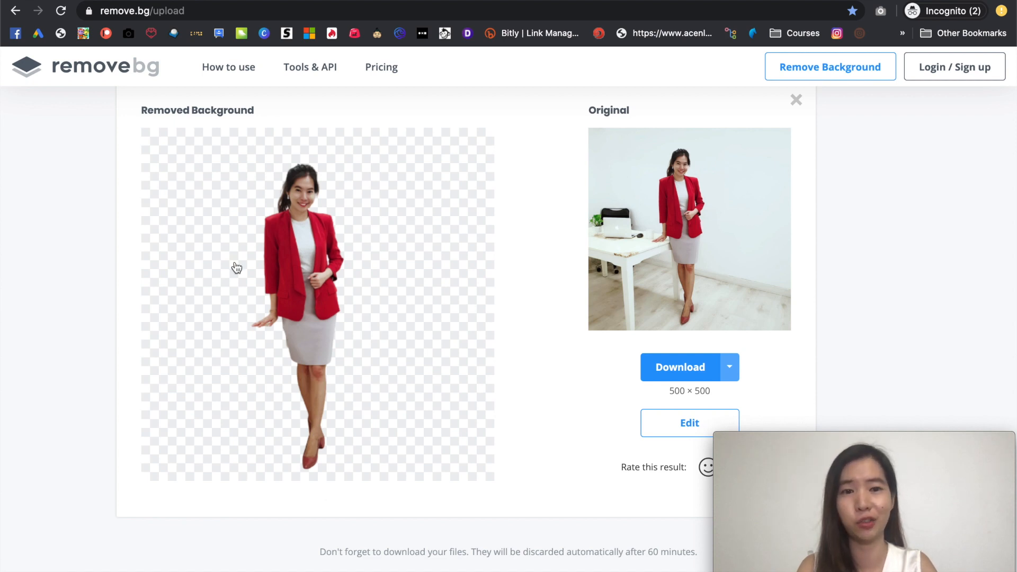
scroll("up", 3)
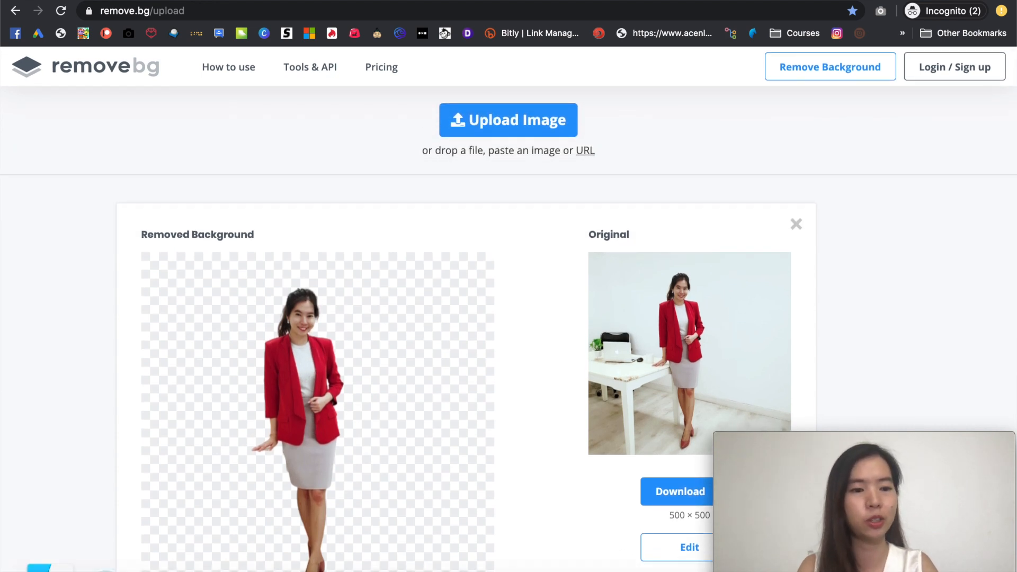
Upload the watch photo from the Youtube folder to remove.bg
left_click(508, 120)
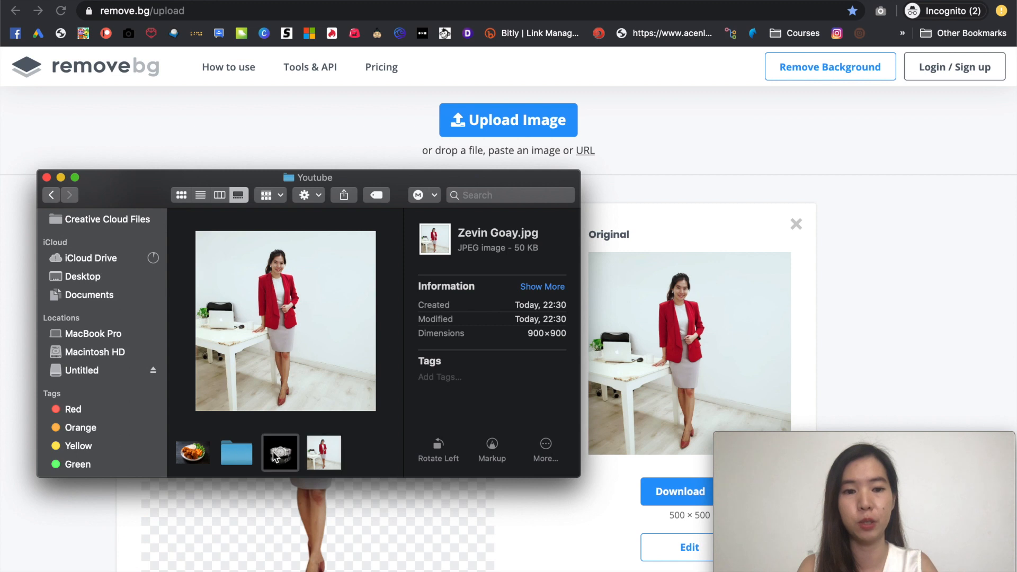
left_click(280, 452)
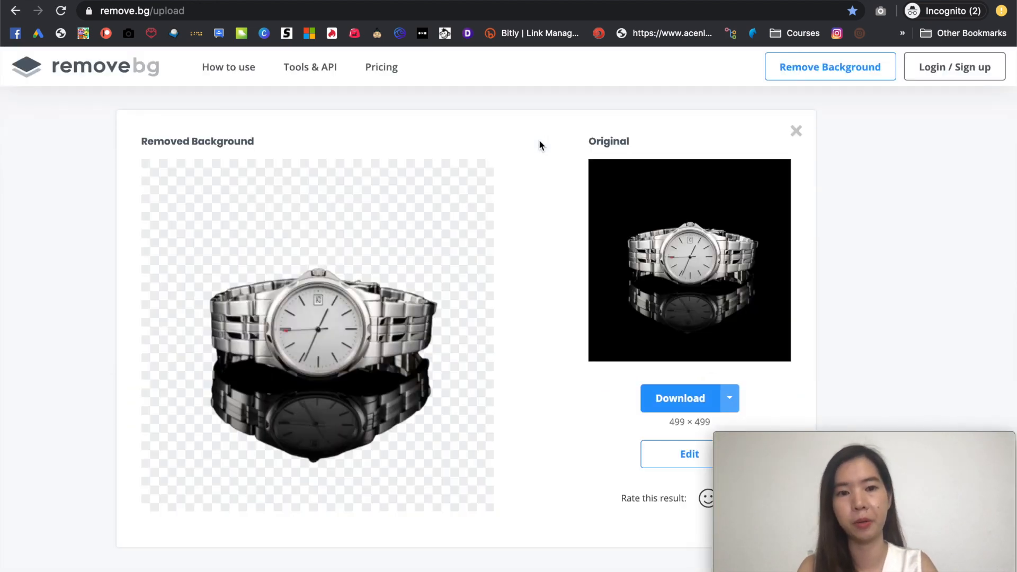
Scroll to compare the watch's Removed Background result with the original
scroll("down", 3)
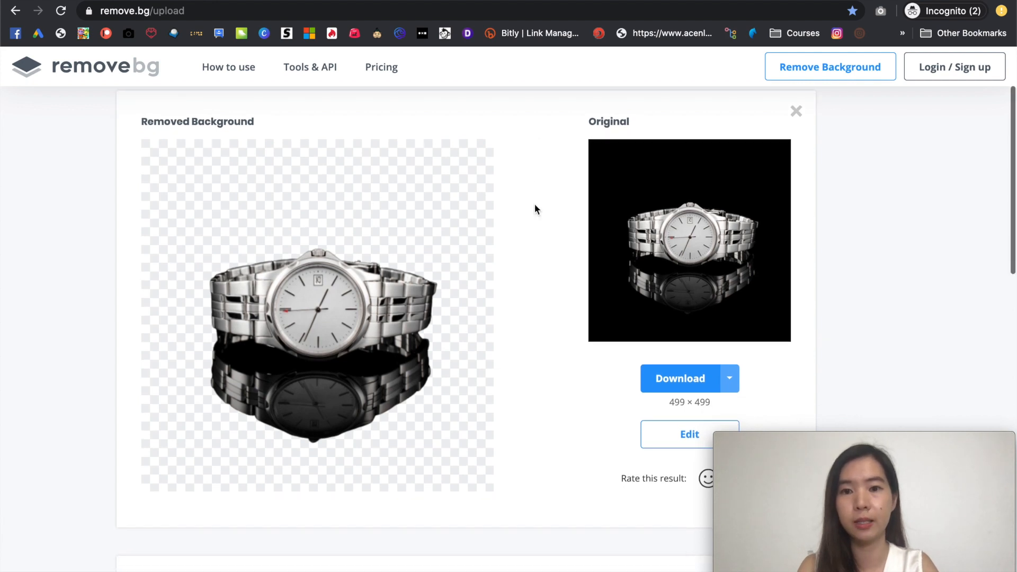
scroll("down", 3)
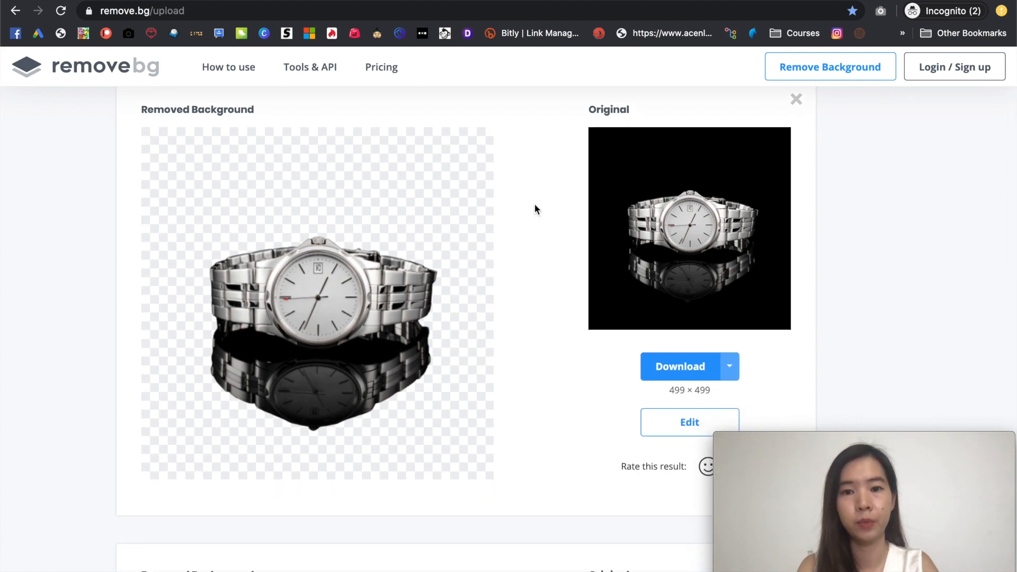
mouse_move(628, 260)
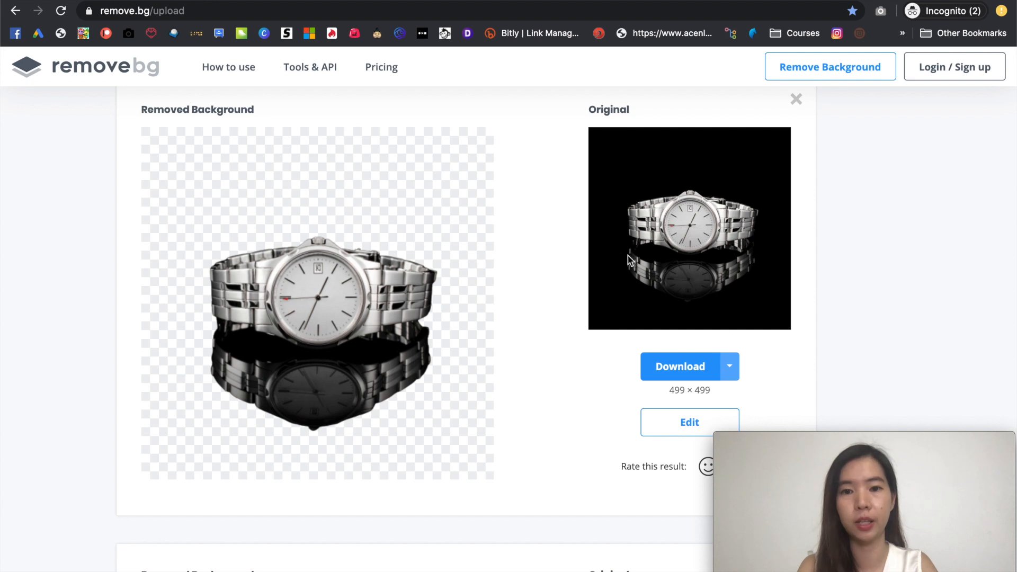
mouse_move(701, 298)
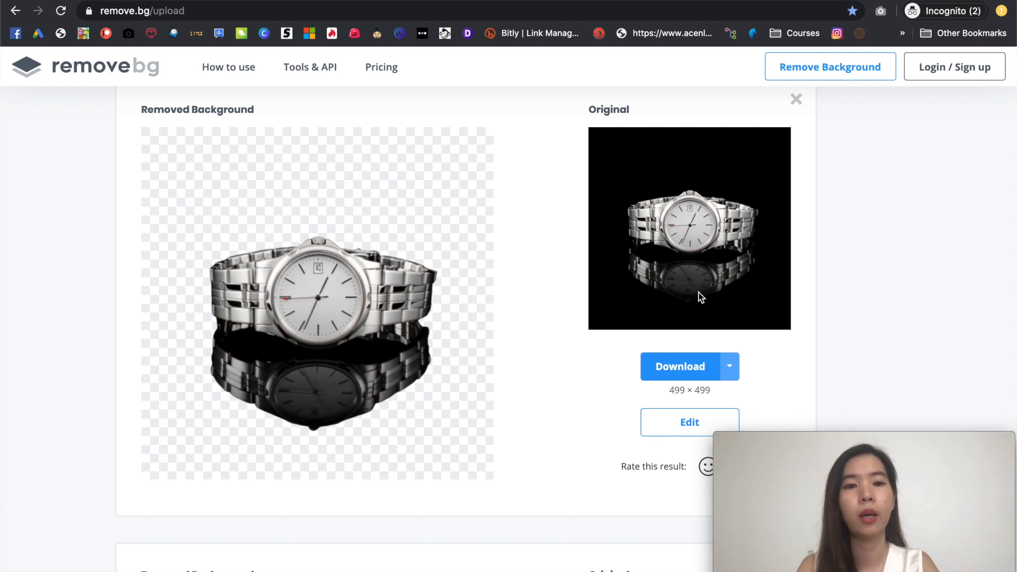
mouse_move(653, 266)
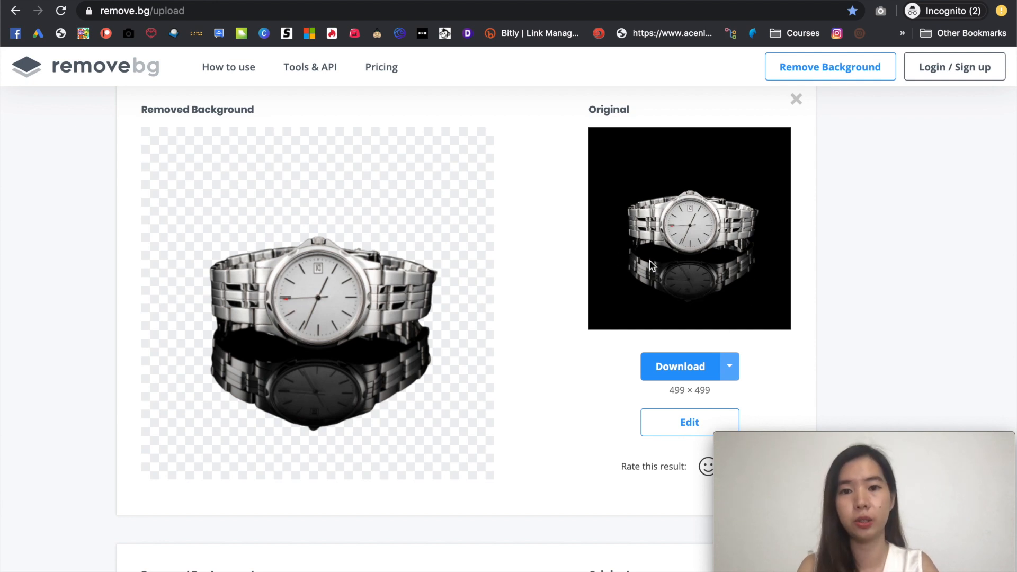
mouse_move(655, 217)
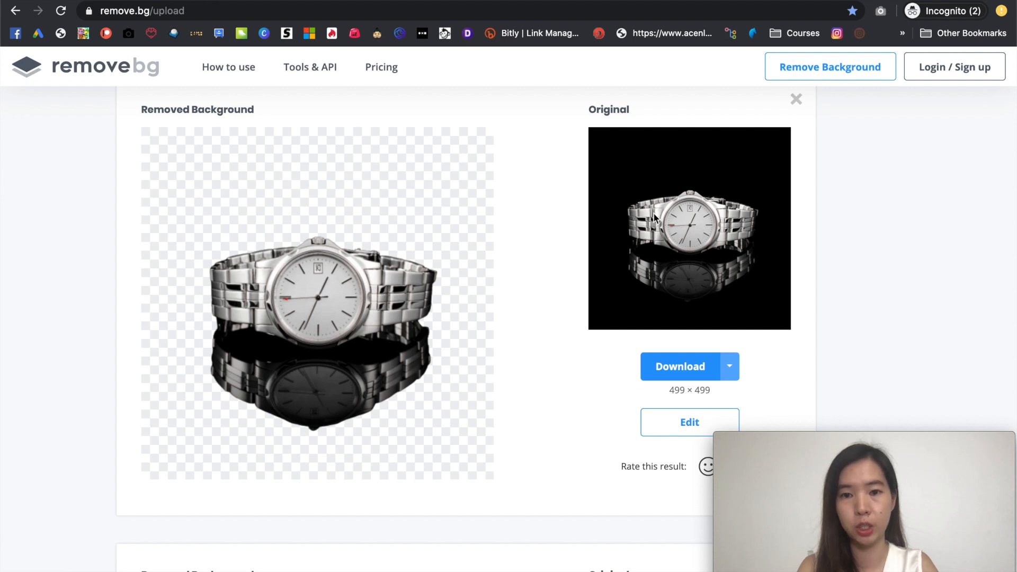
mouse_move(766, 249)
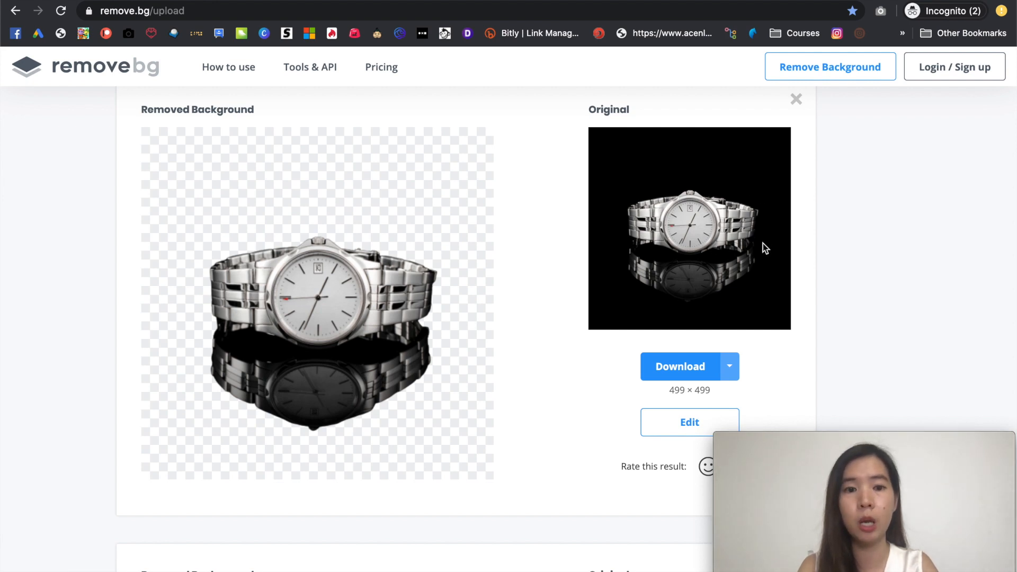
mouse_move(448, 306)
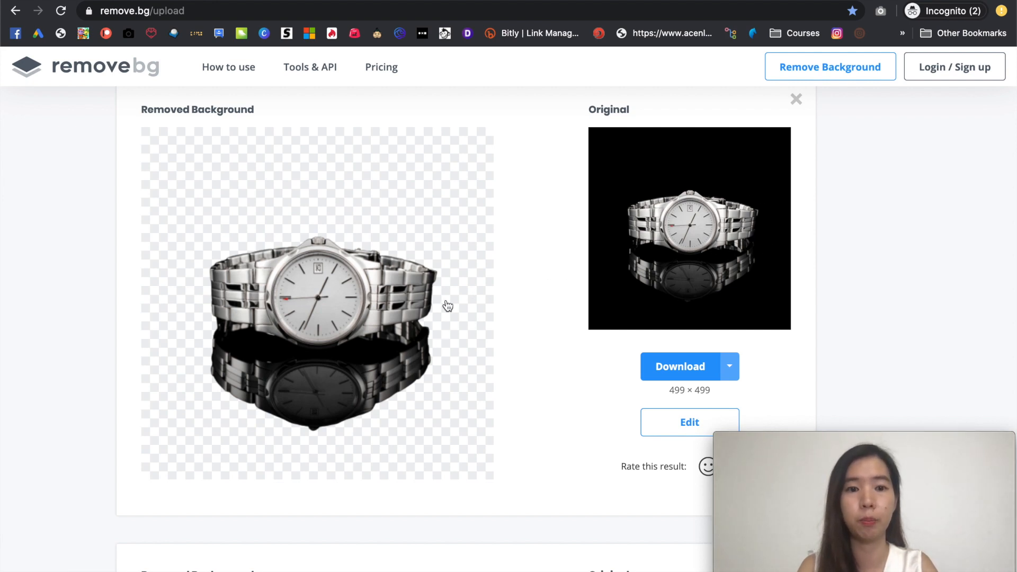
mouse_move(324, 359)
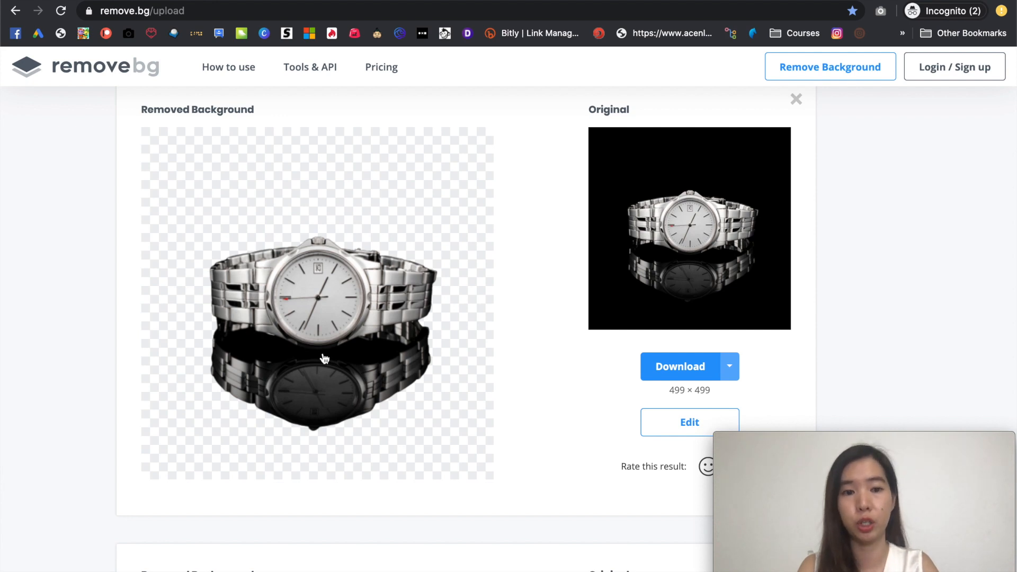
mouse_move(436, 384)
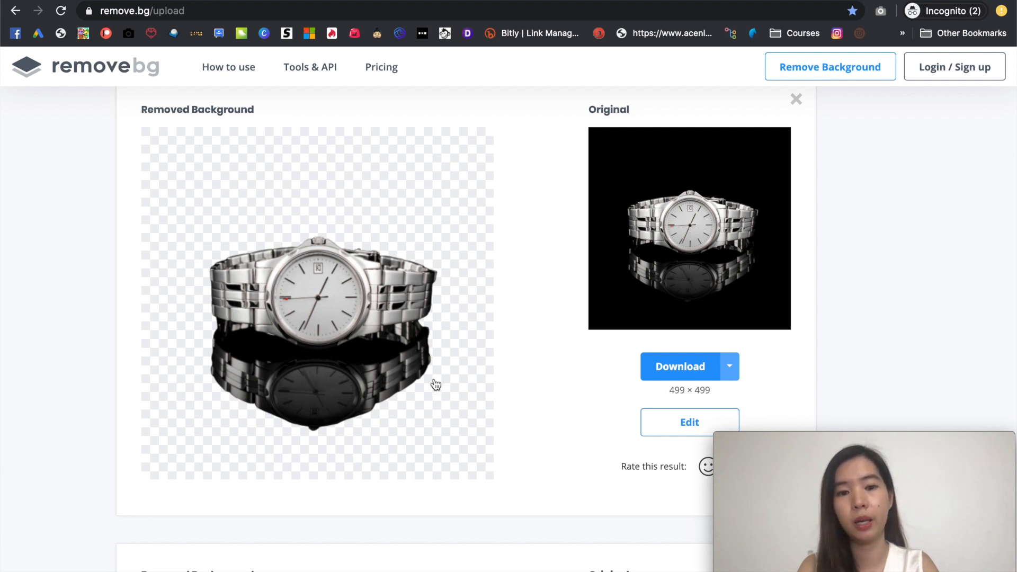
mouse_move(353, 412)
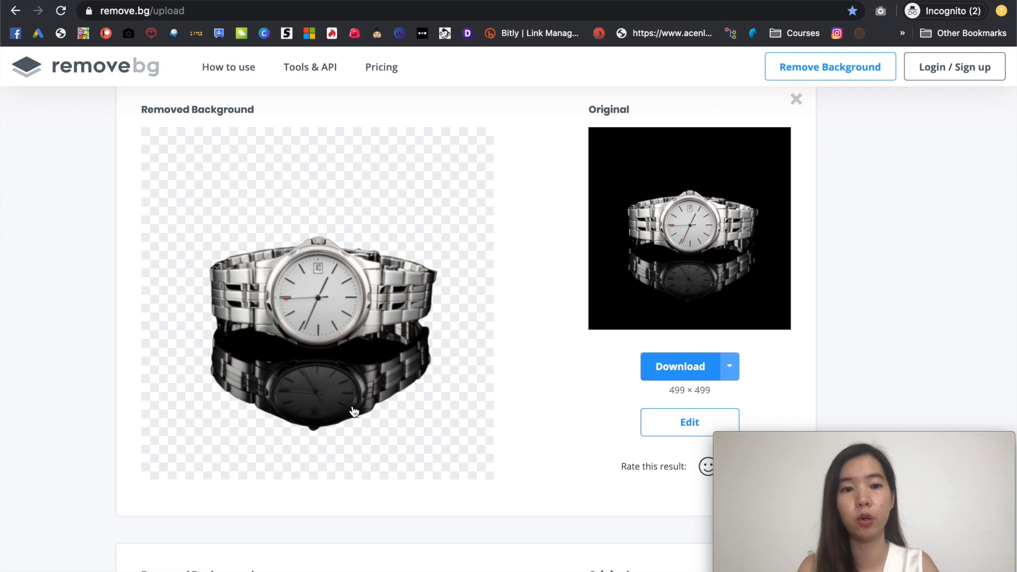
mouse_move(402, 318)
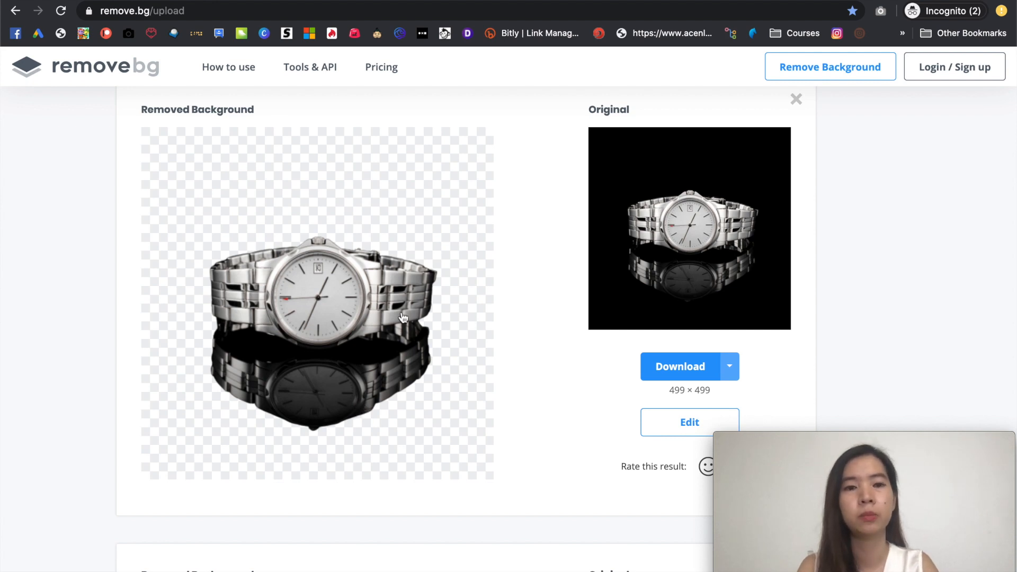
mouse_move(408, 266)
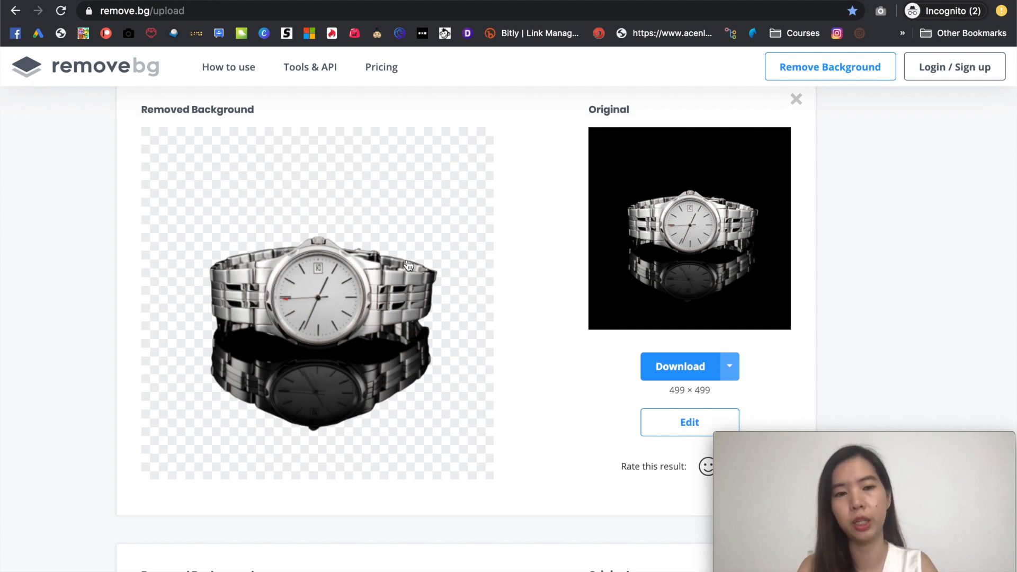
scroll("down", 3)
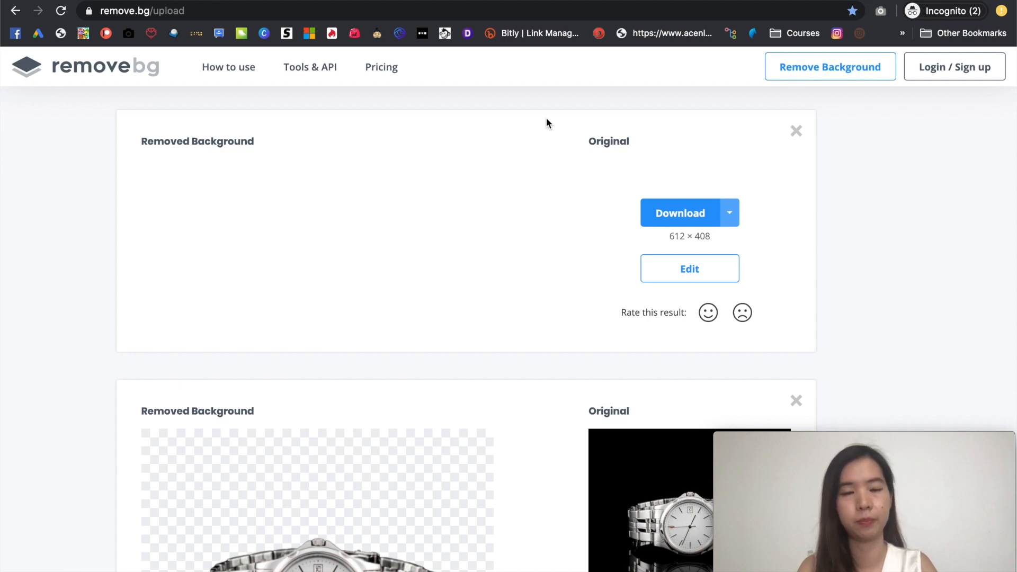
mouse_move(545, 193)
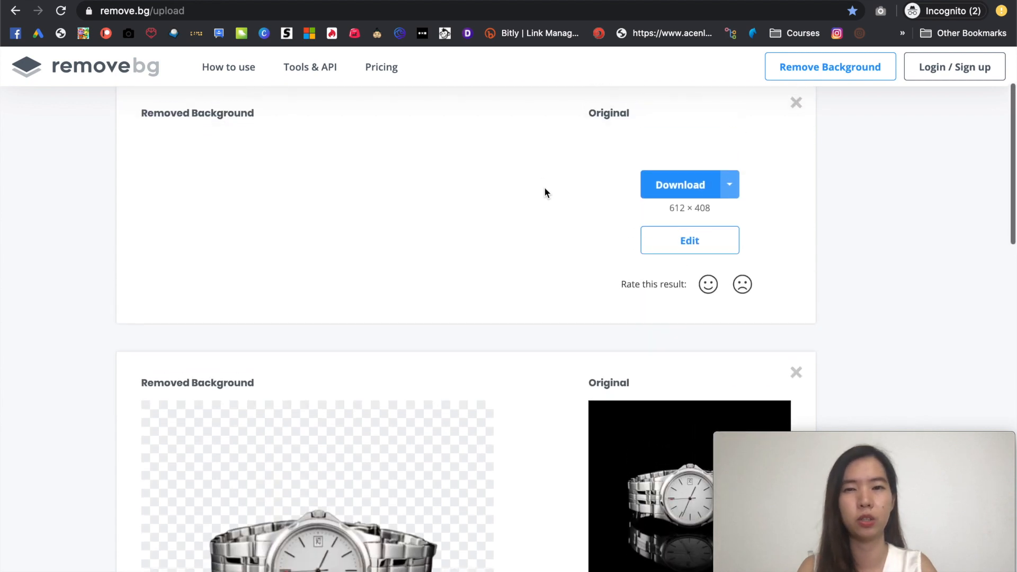
Scroll up to view the food plate's finished Removed Background result
scroll("up", 3)
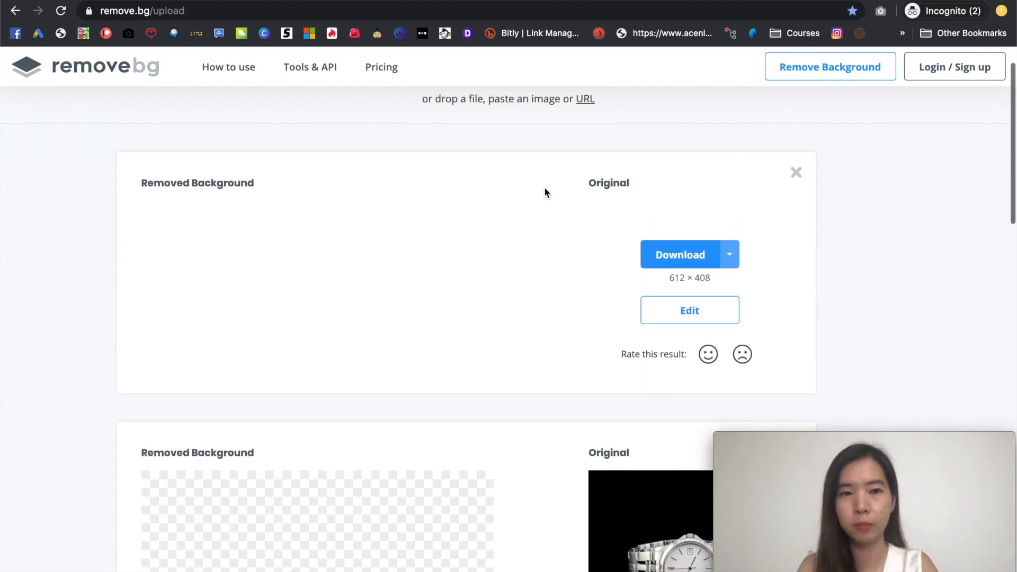
scroll("up", 3)
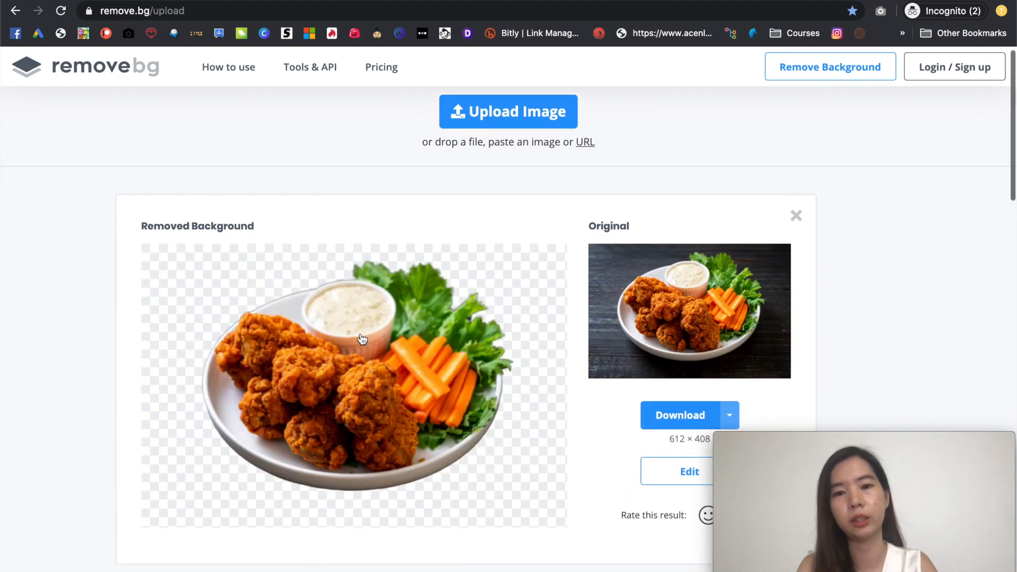
Download the food cutout as Food-removebg-preview.png, cancelling the Save As dialog
scroll("down", 3)
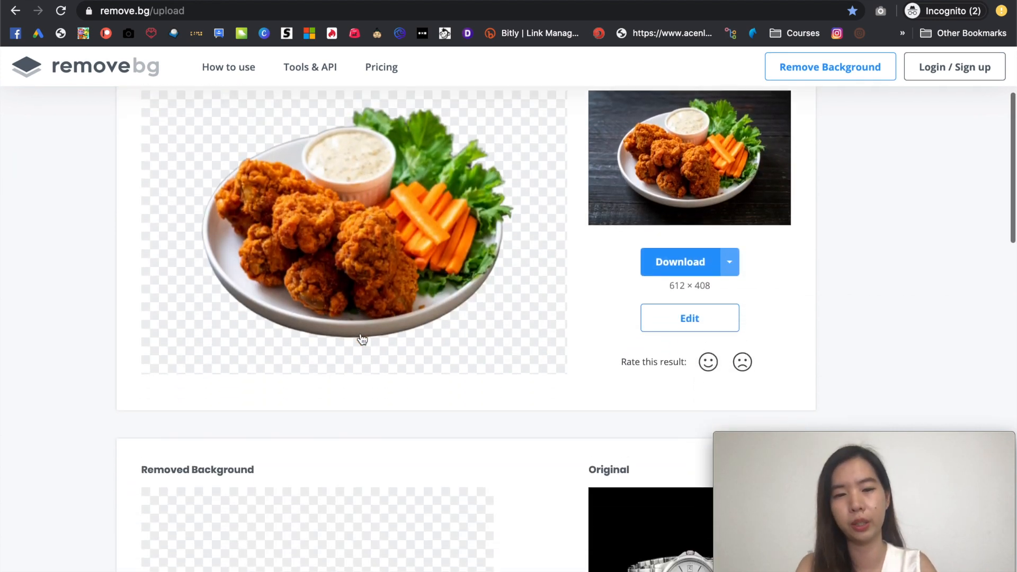
scroll("down", 3)
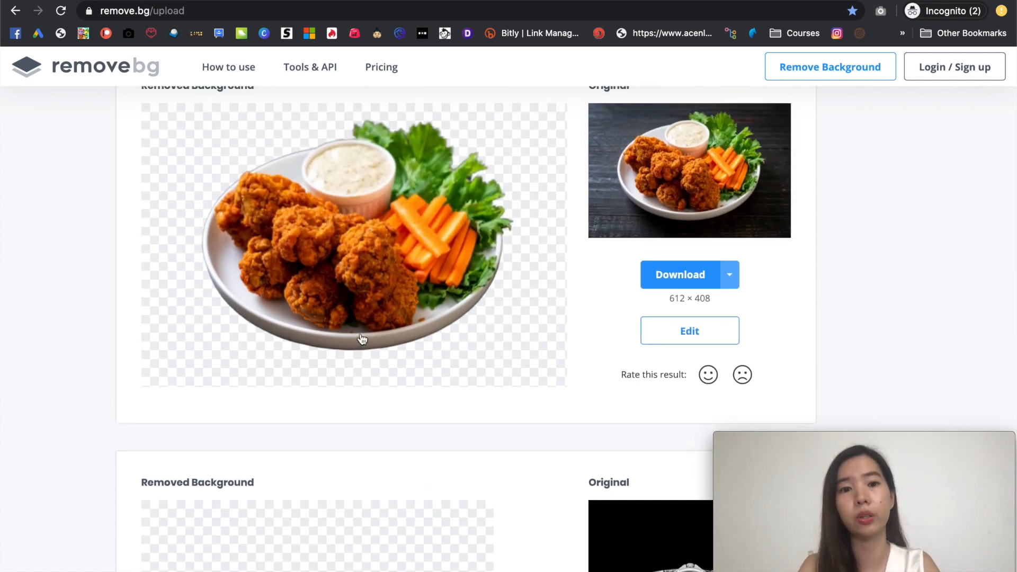
left_click(680, 275)
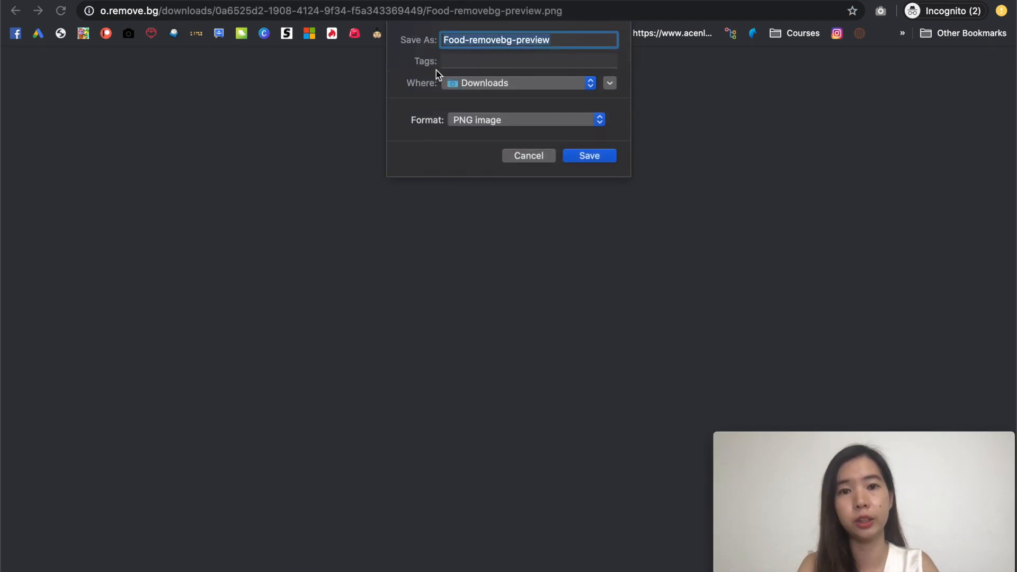
mouse_move(526, 169)
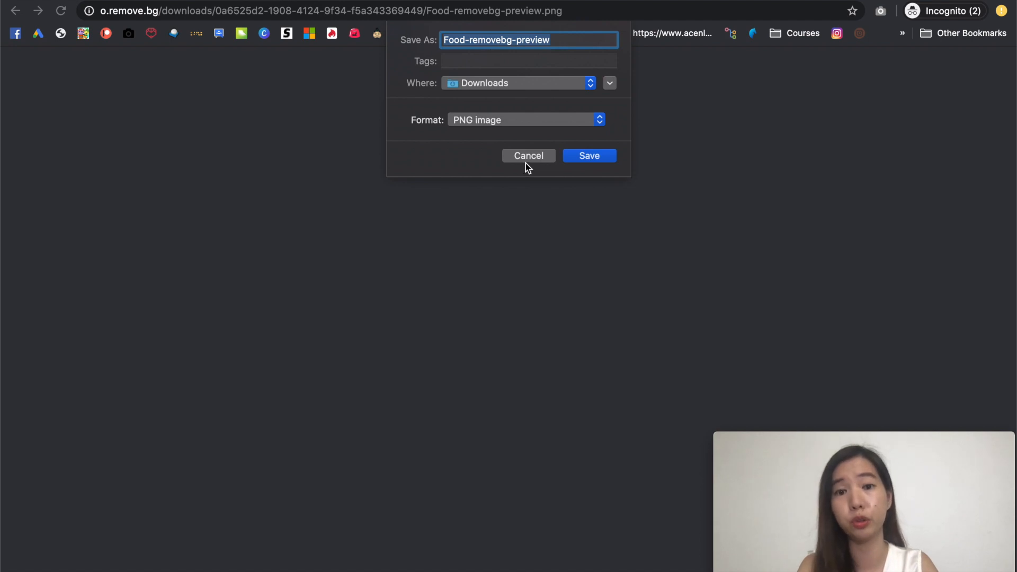
left_click(589, 155)
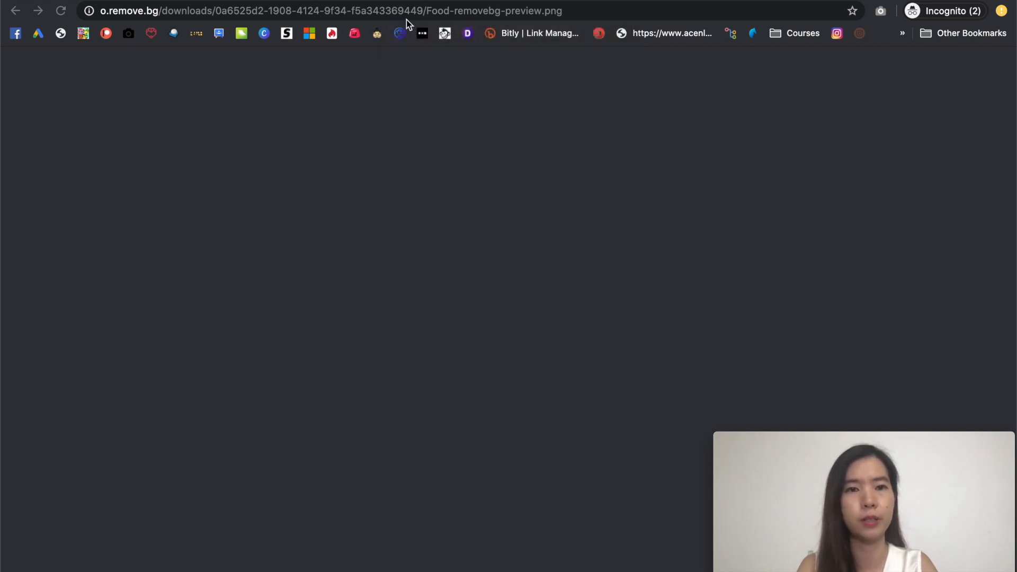
Go to the Remove Image Background presentation and show slide 2, the office photo
left_click(15, 11)
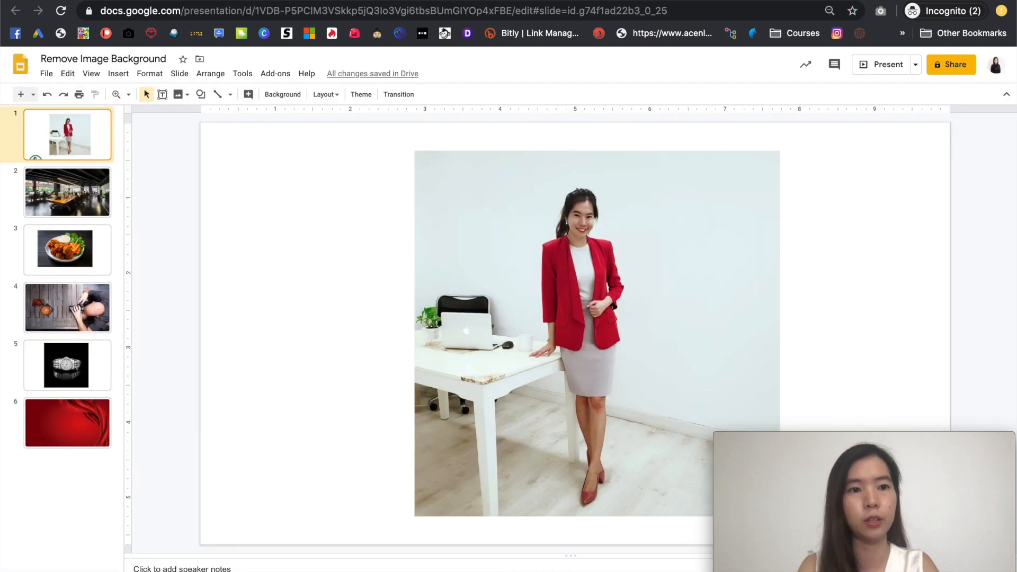
mouse_move(160, 187)
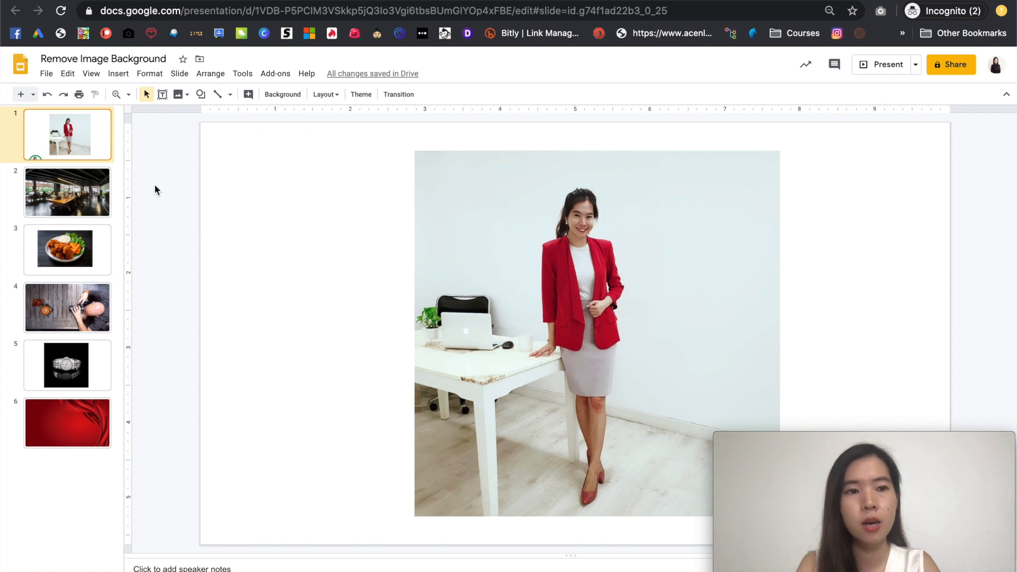
mouse_move(144, 194)
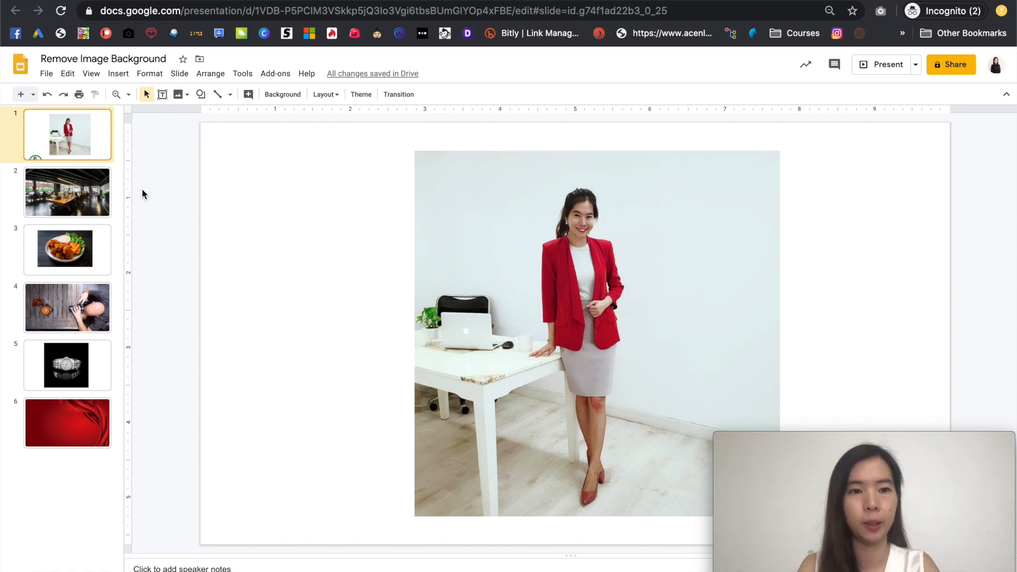
mouse_move(371, 245)
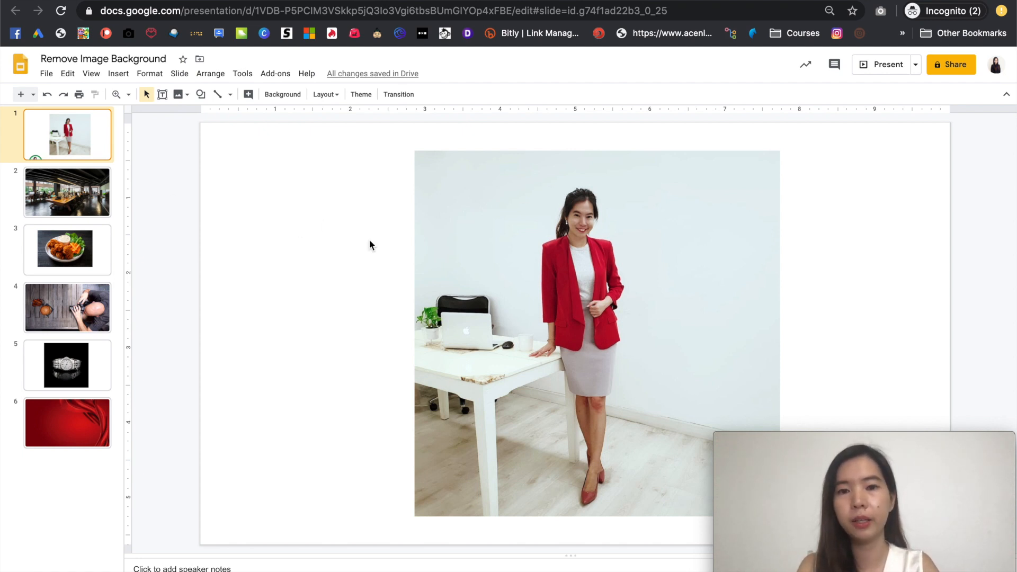
mouse_move(550, 390)
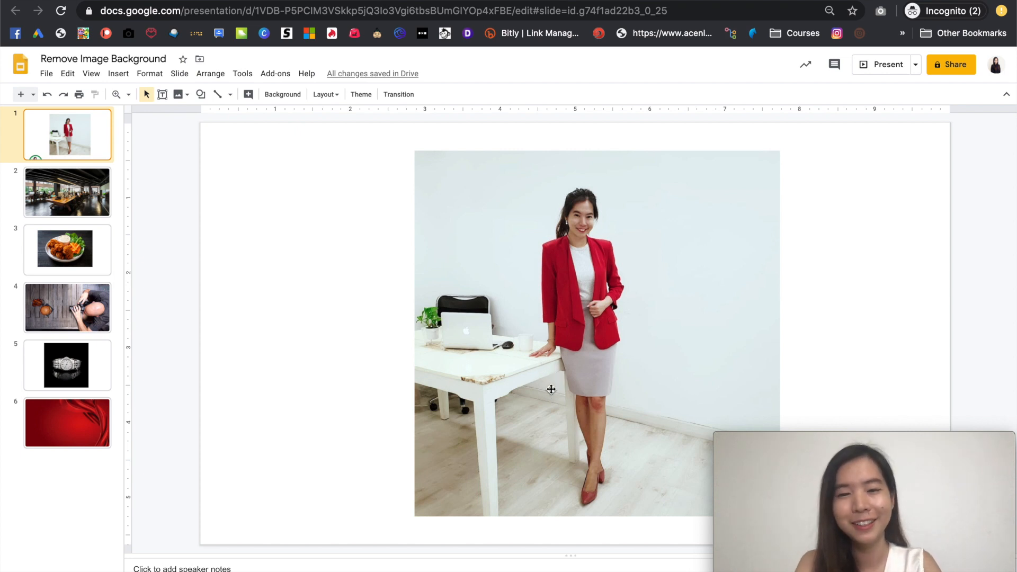
mouse_move(509, 356)
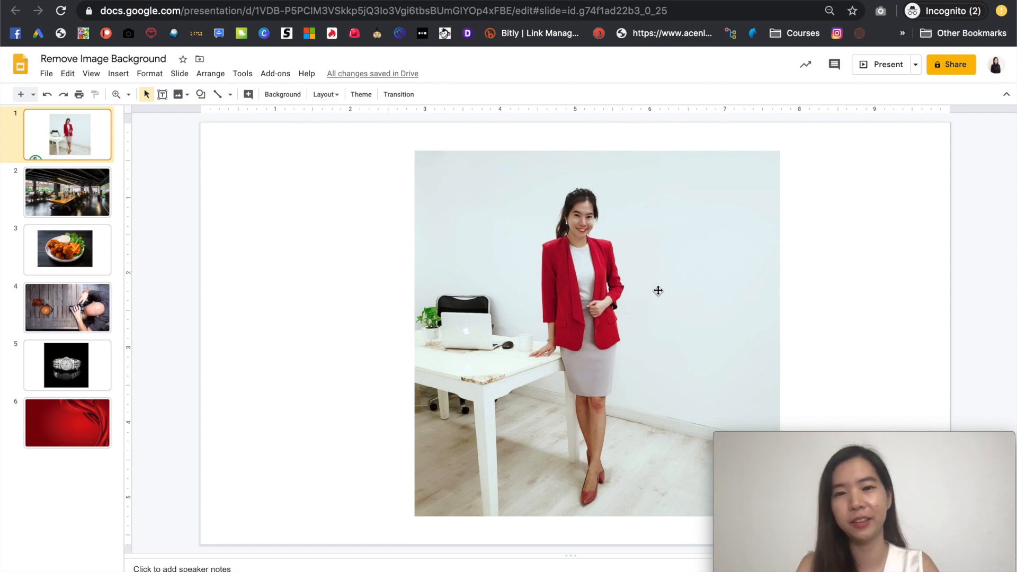
left_click(68, 192)
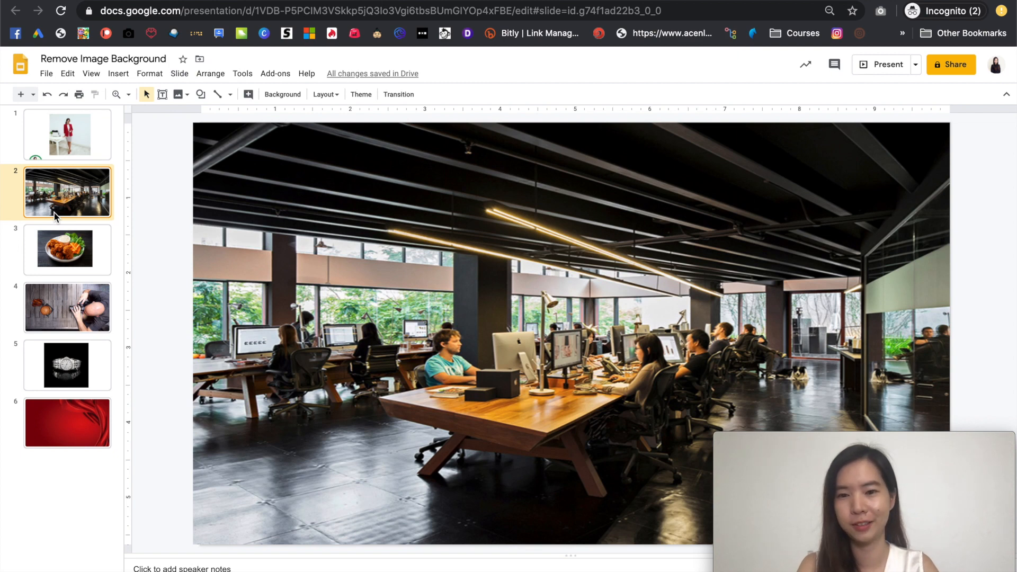
mouse_move(122, 469)
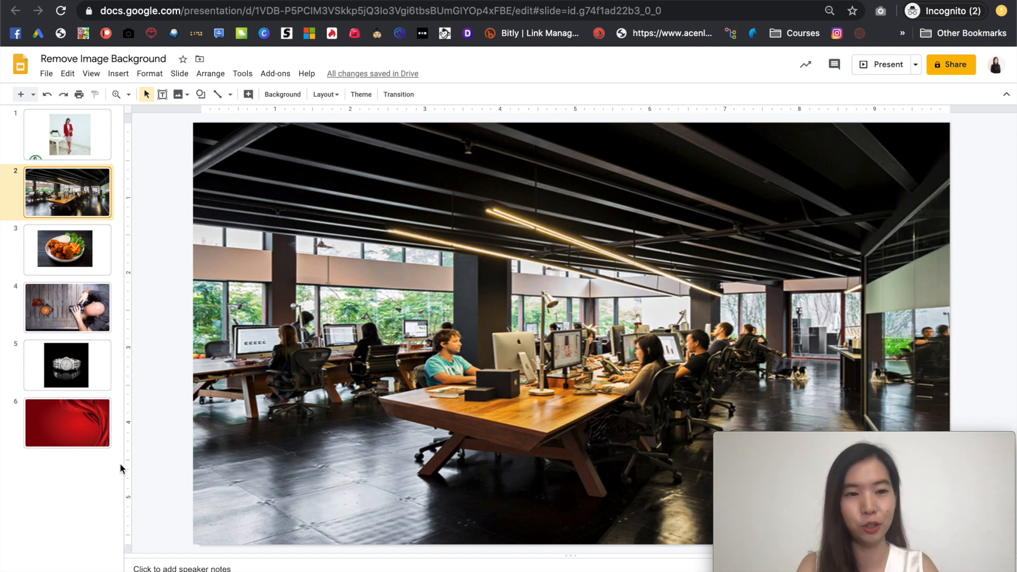
mouse_move(35, 538)
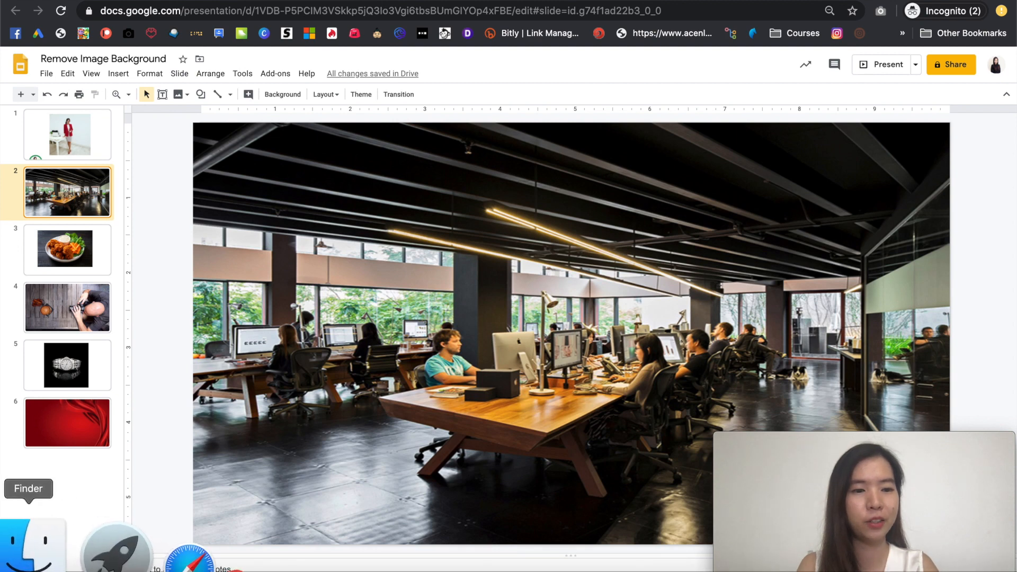
left_click(33, 542)
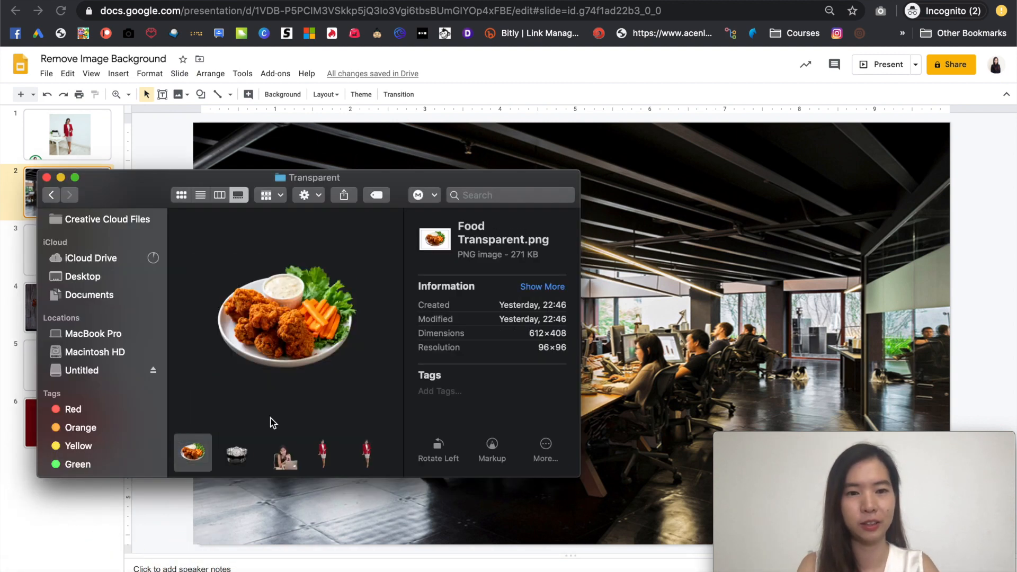
left_click(367, 452)
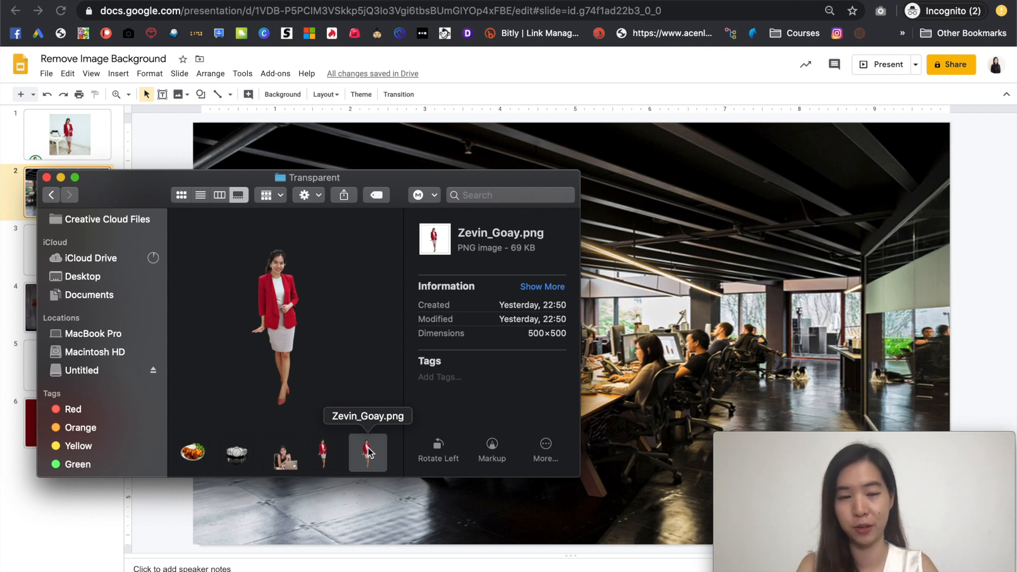
mouse_move(277, 282)
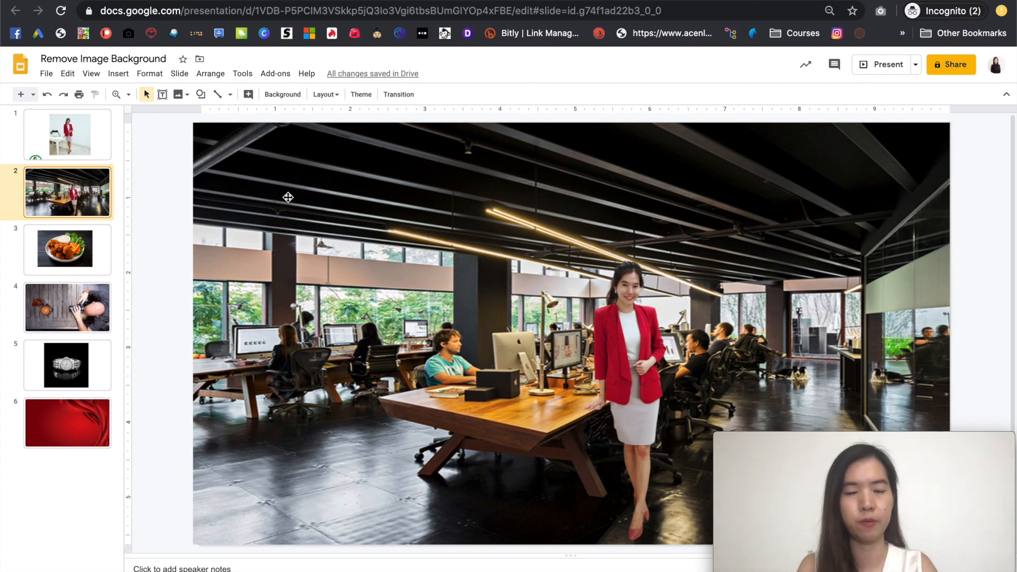
mouse_move(544, 241)
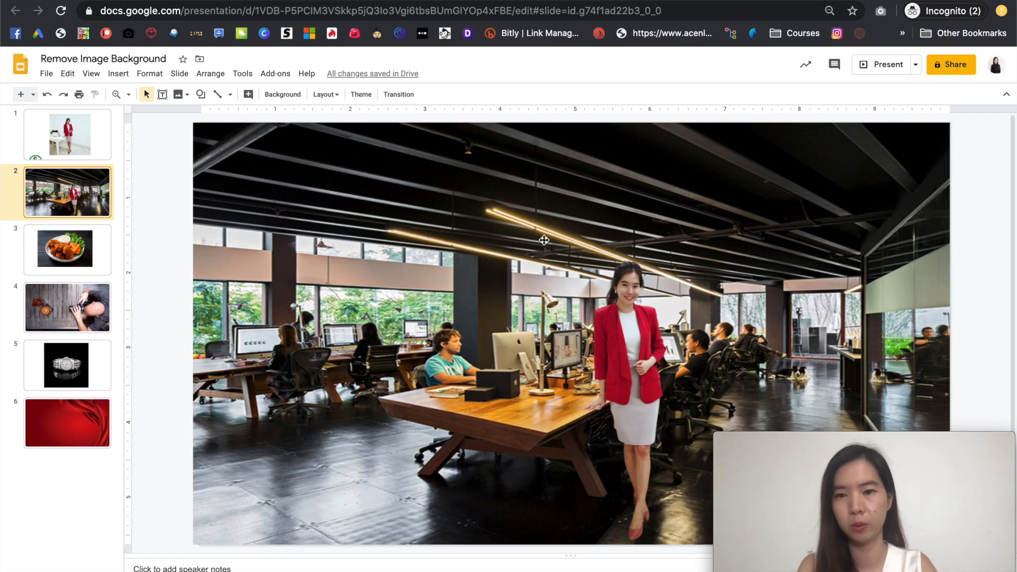
mouse_move(510, 248)
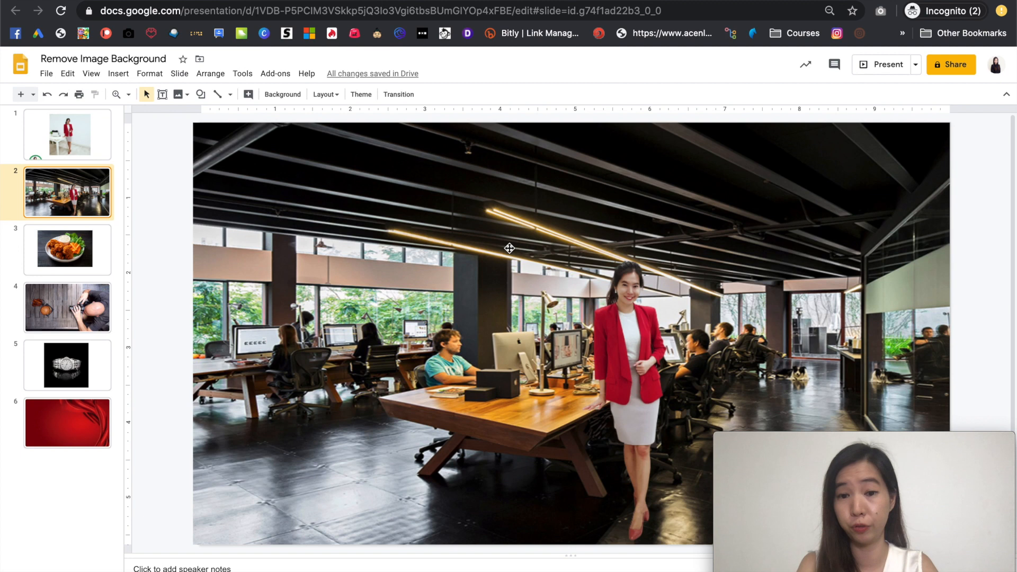
mouse_move(566, 287)
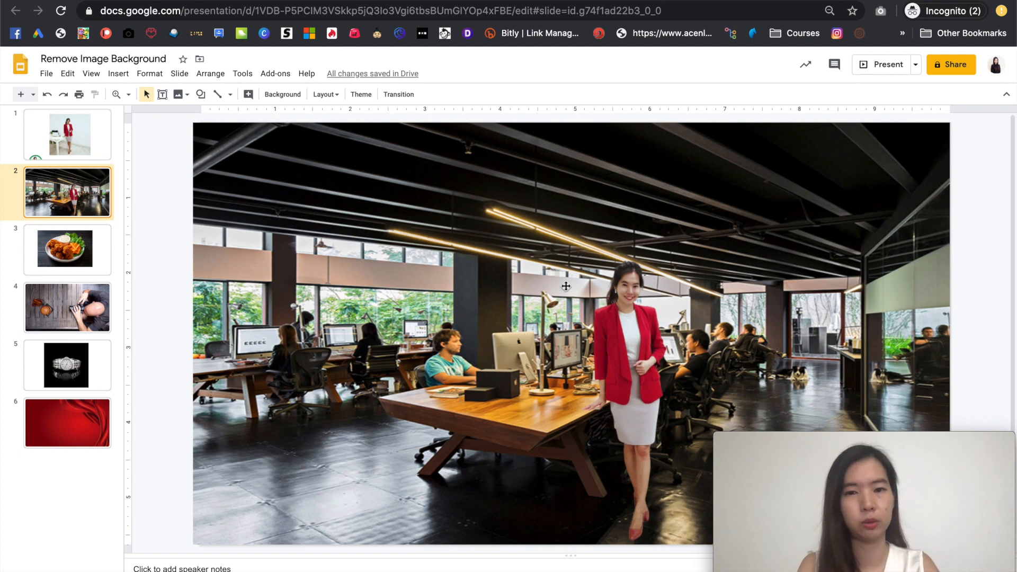
mouse_move(561, 337)
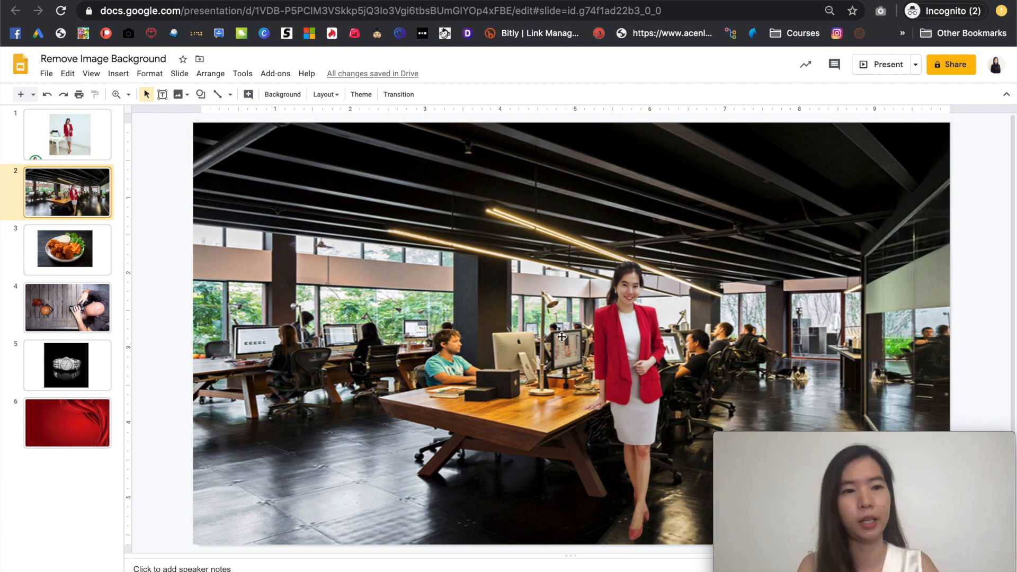
Add the cut-out chicken wings plate above the fries on slide 4, then compare with slide 3's photo
left_click(67, 250)
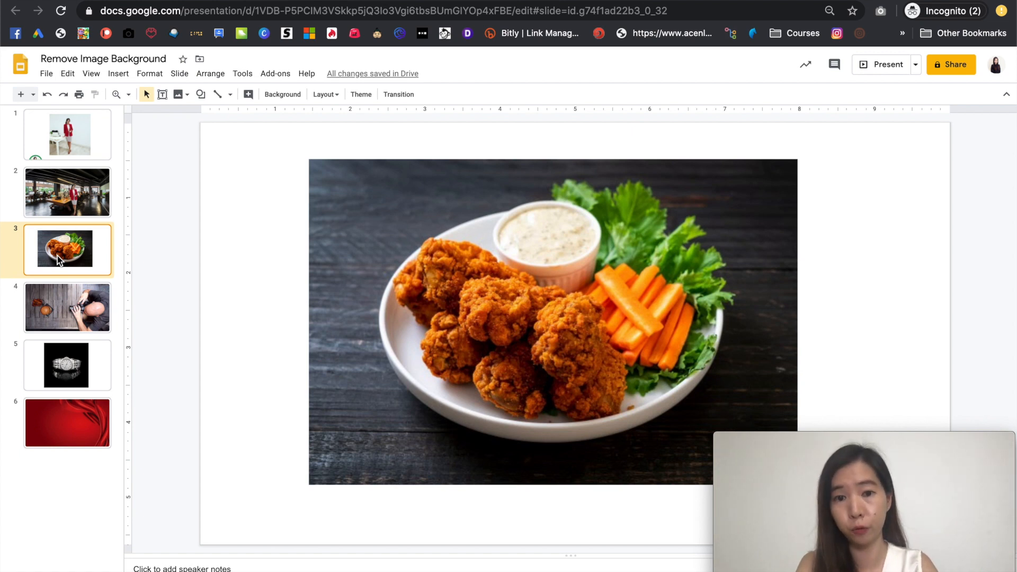
mouse_move(398, 341)
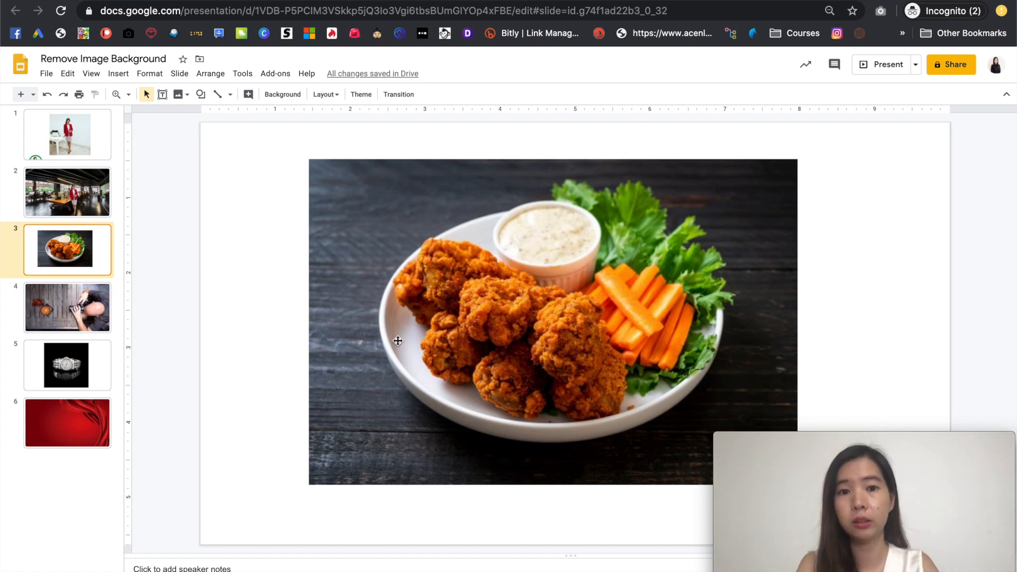
mouse_move(427, 178)
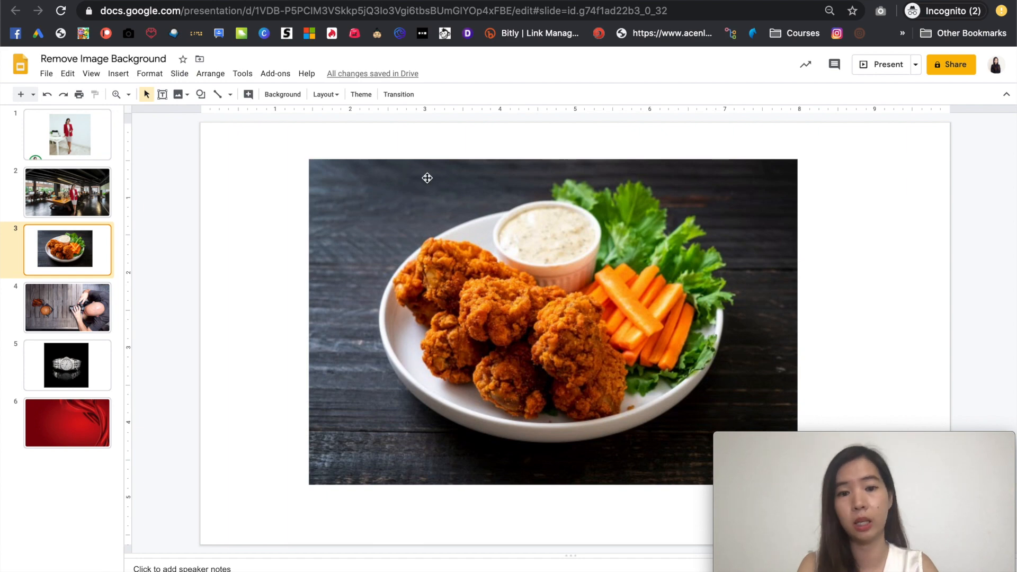
left_click(67, 308)
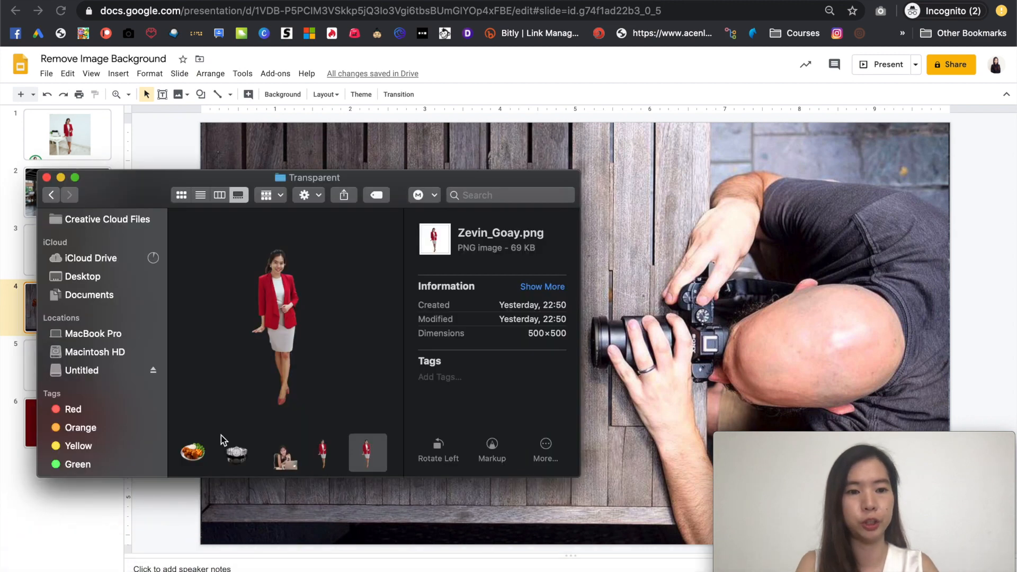
left_click(192, 452)
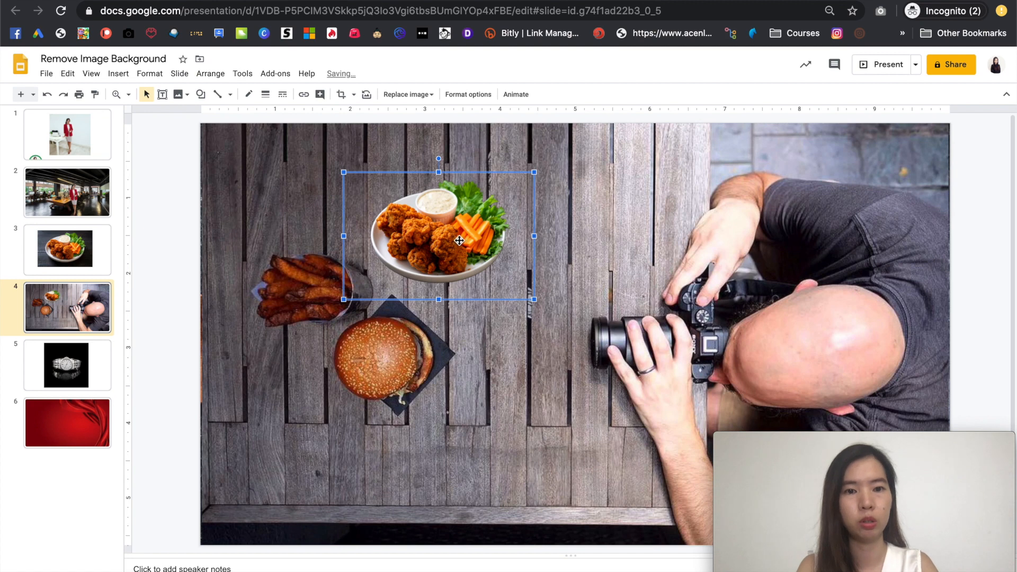
left_click(543, 245)
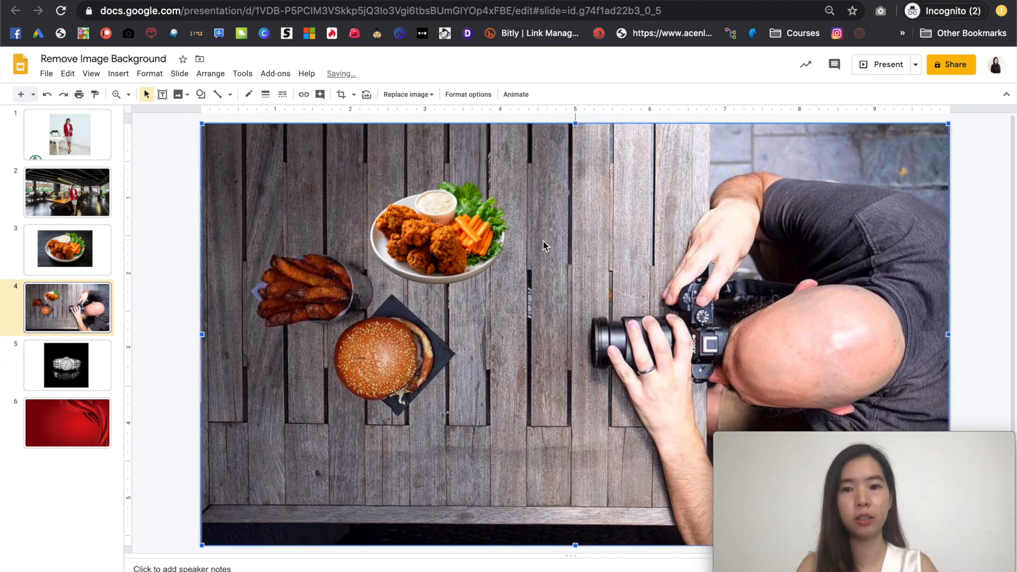
left_click(68, 250)
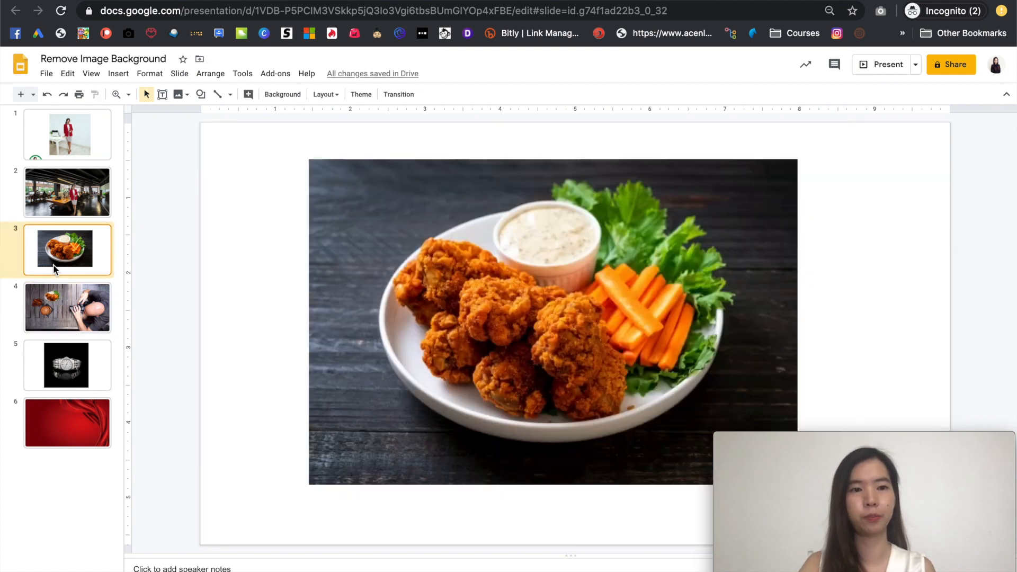
left_click(68, 307)
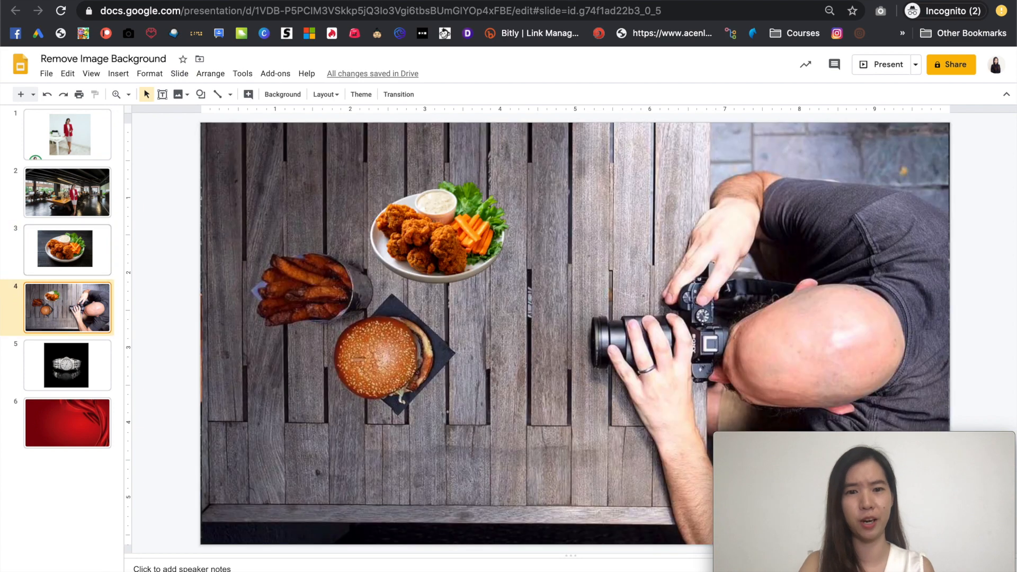
Drop the cut-out watch PNG onto the red swirl slide 6 and shift it toward the centre
left_click(67, 364)
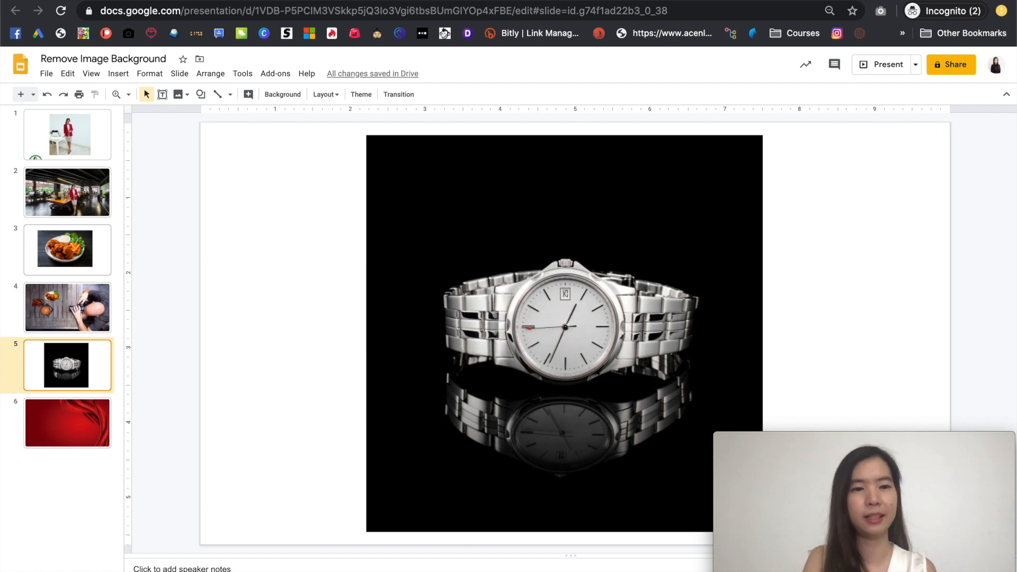
left_click(67, 422)
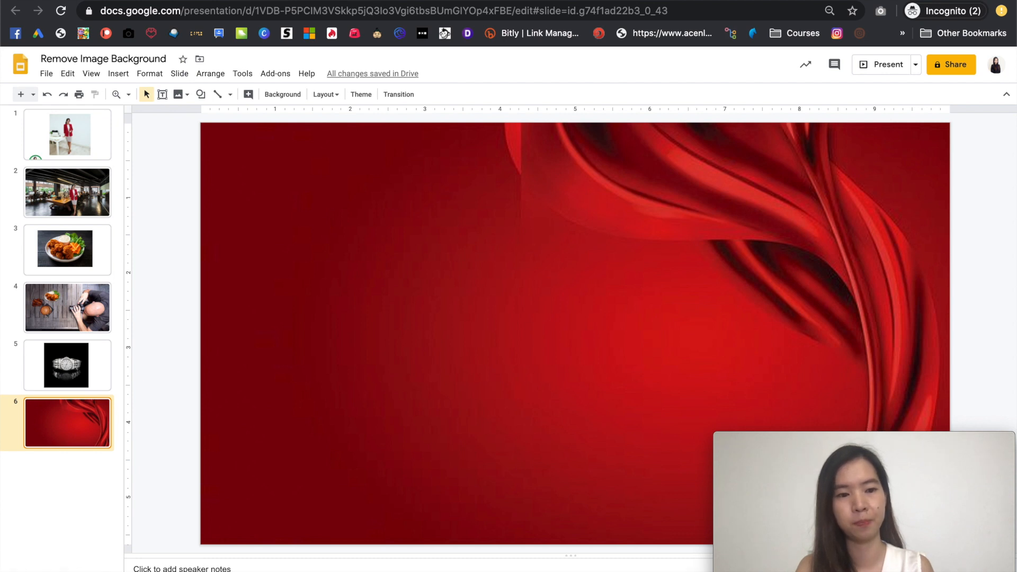
left_click(35, 545)
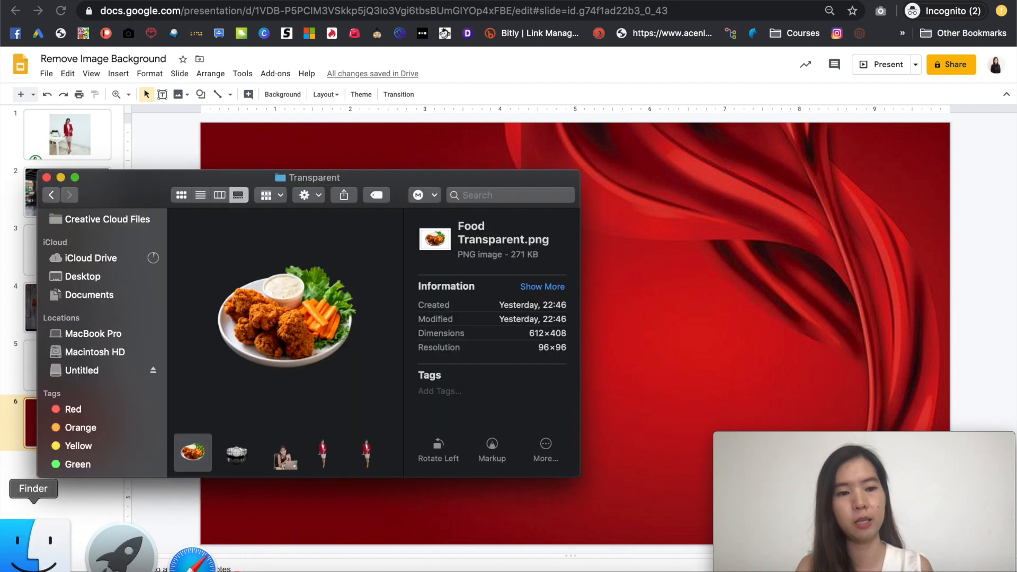
left_click(236, 453)
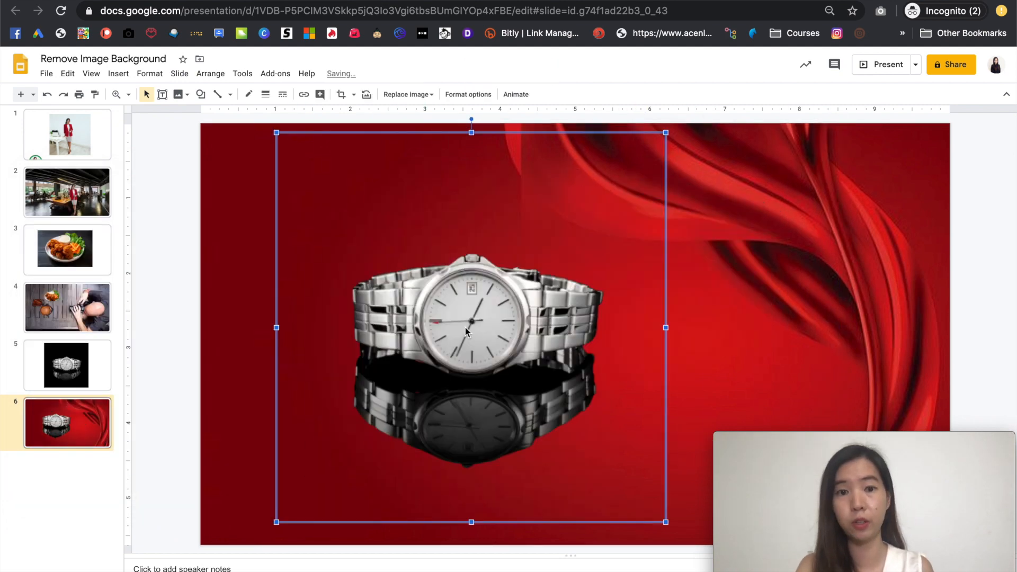
left_click_drag(275, 133, 303, 160)
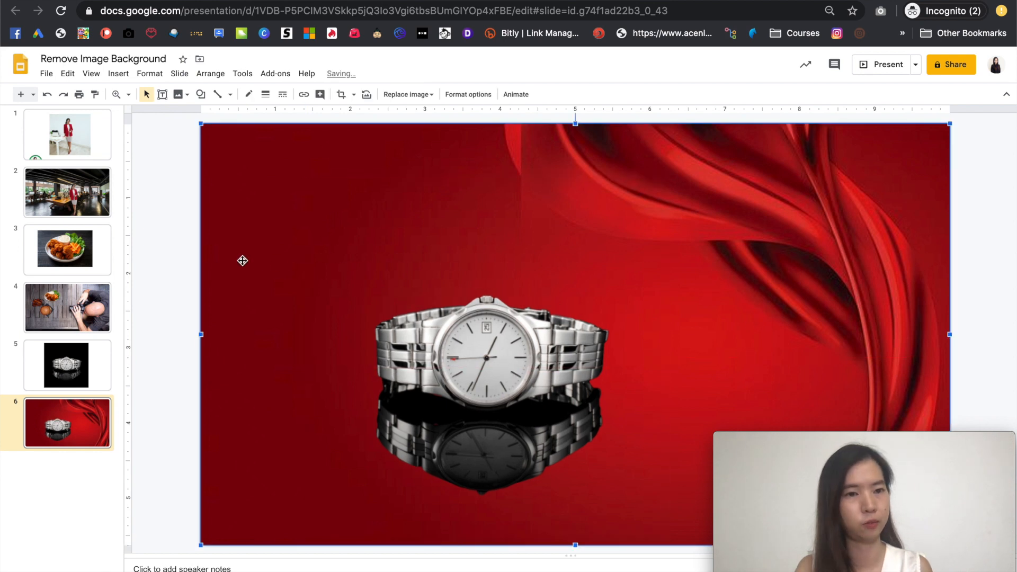
left_click(147, 264)
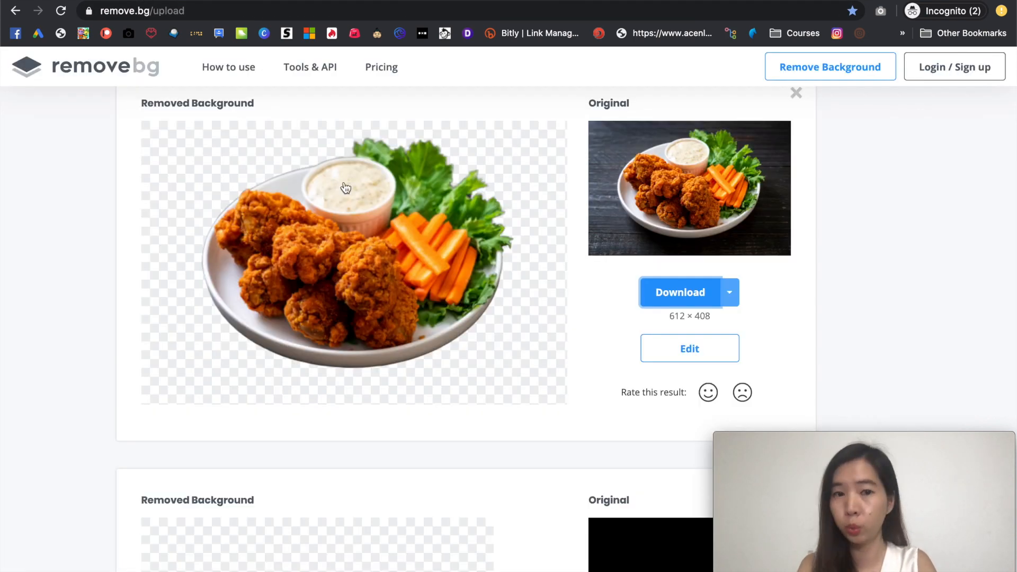
scroll("up", 3)
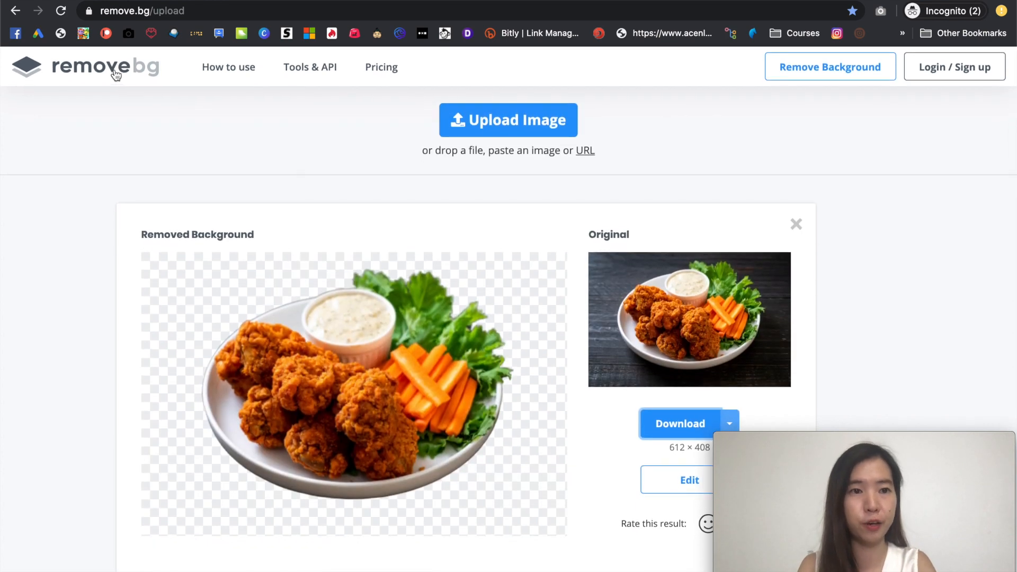